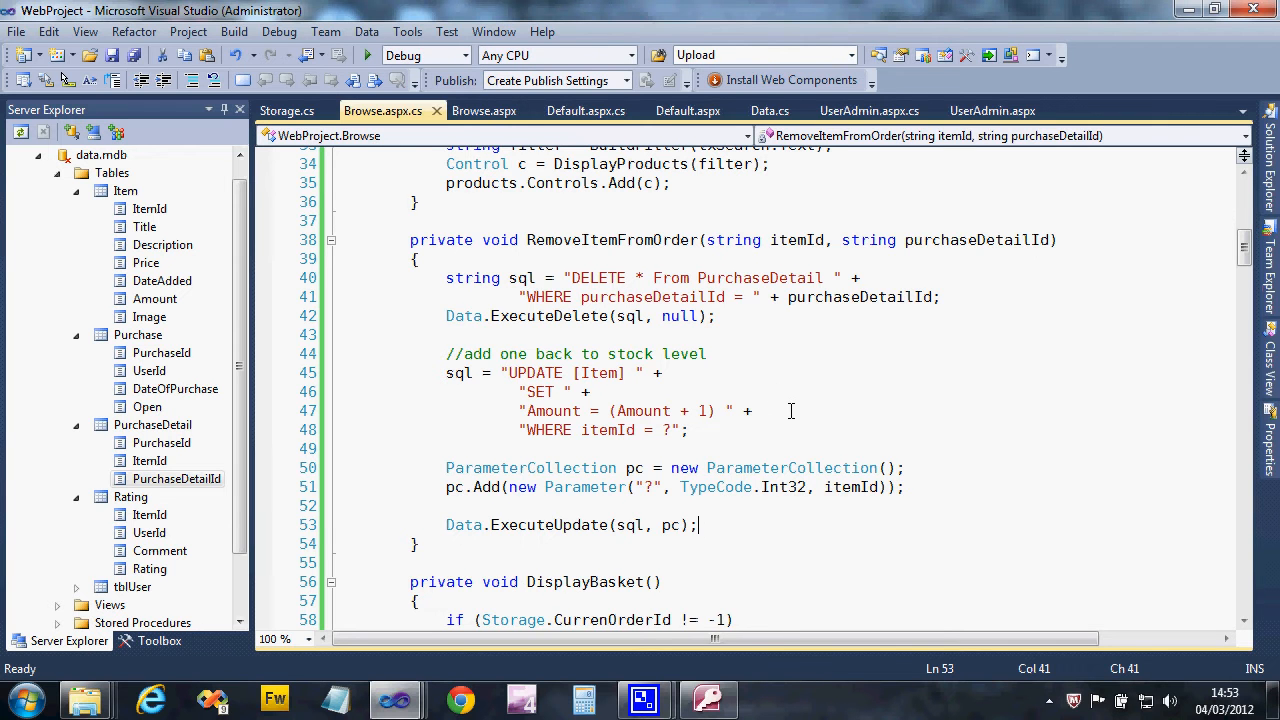
# Add if (Data.GetBasket(Storage.CurrenOrderId).Count == 0) after the stock update in RemoveItemFromOrder.
pyautogui.press('enter')
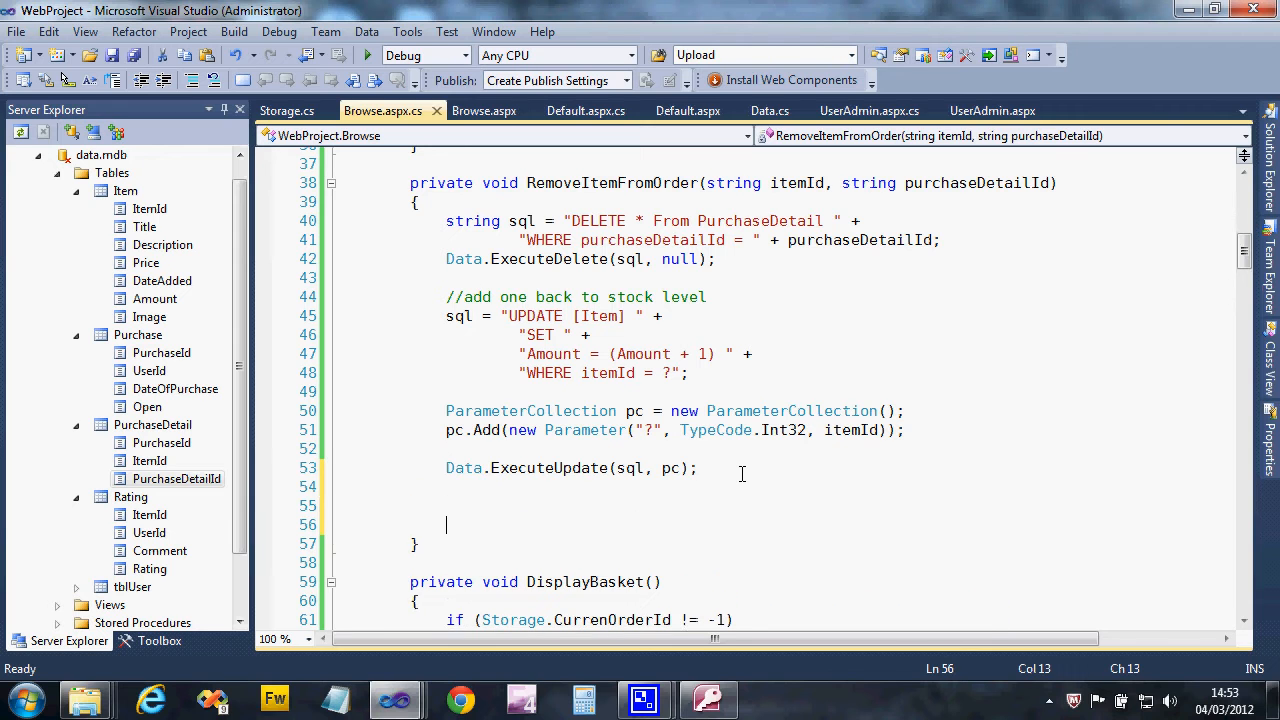
pyautogui.press('Backspace')
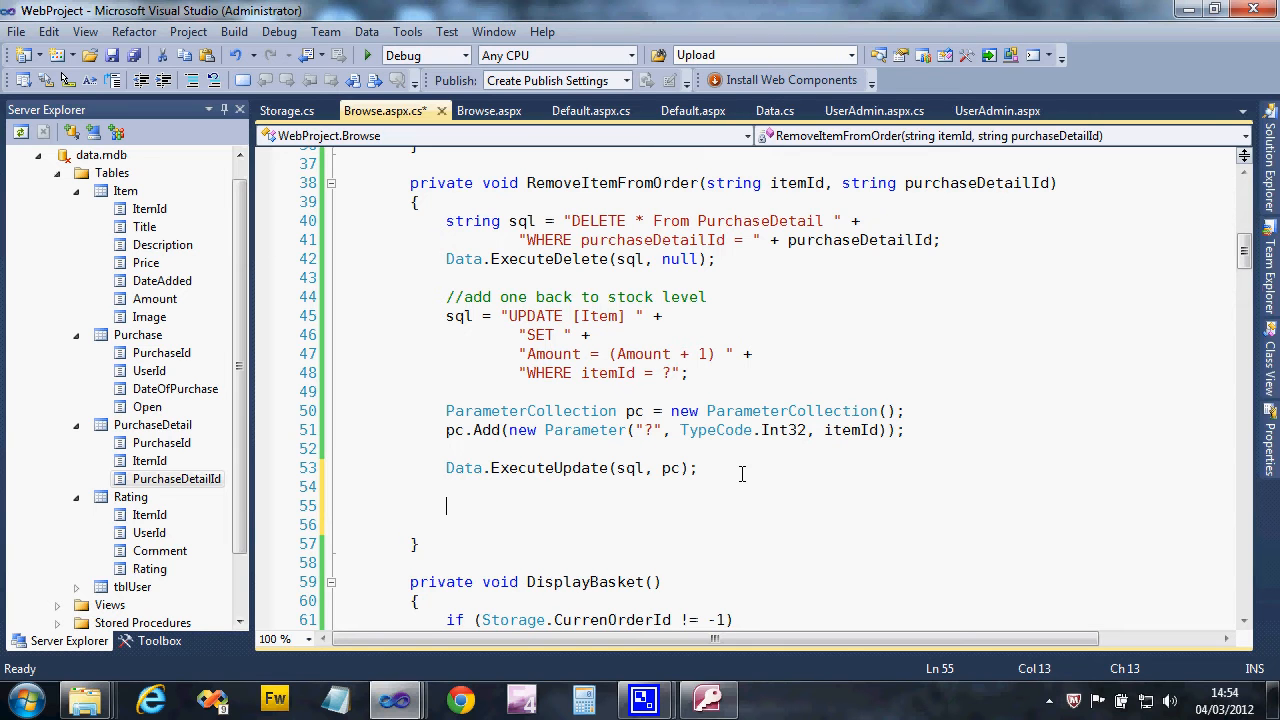
pyautogui.write('I')
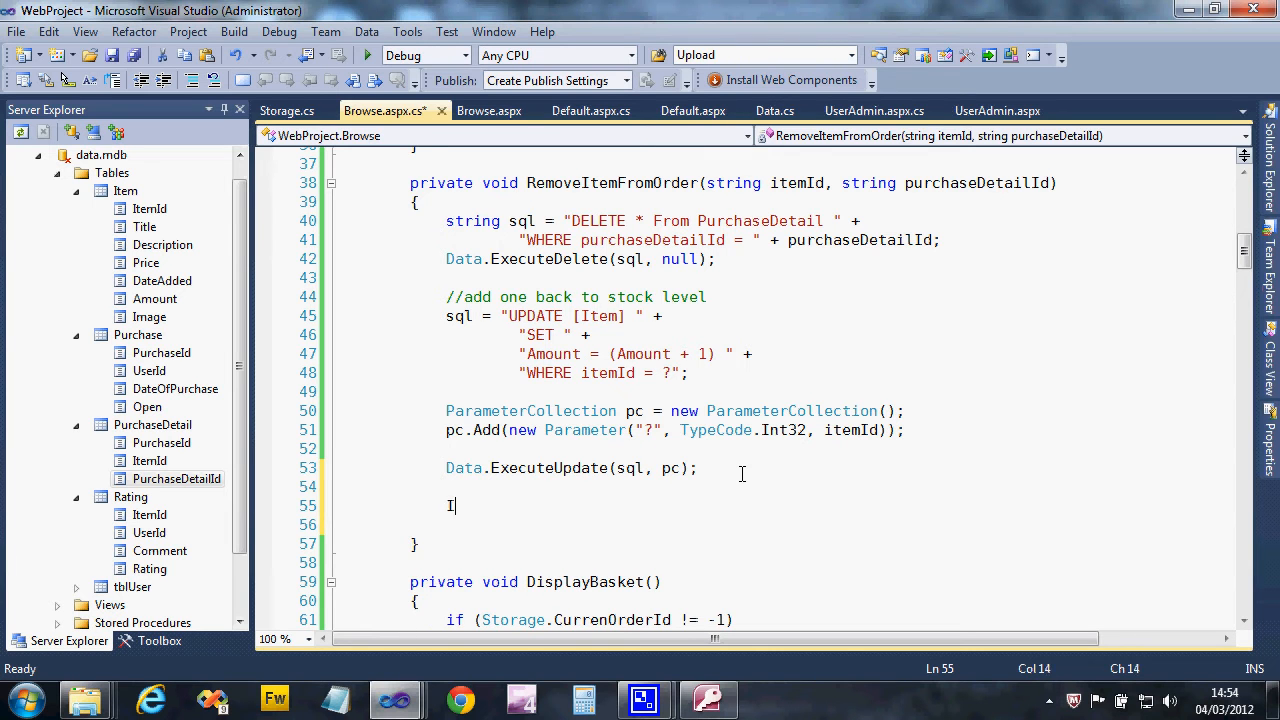
pyautogui.write('f (Data.GetBasket(')
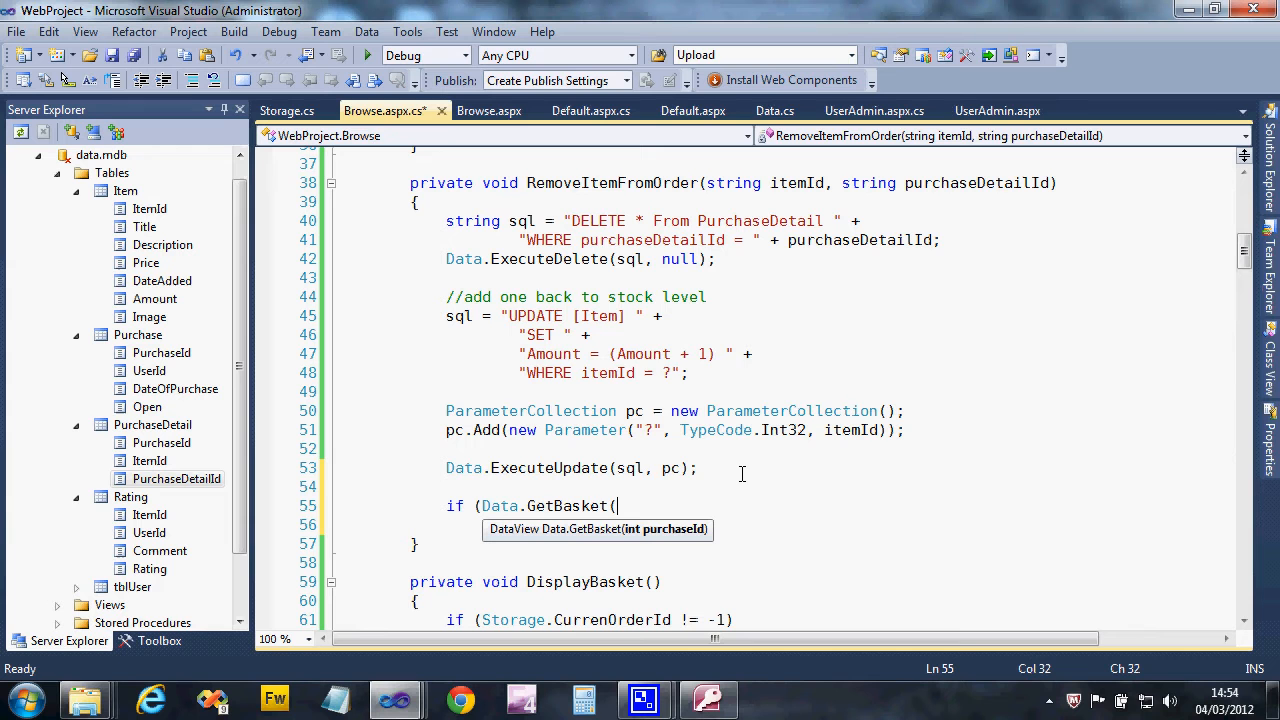
pyautogui.write('Storage.CurrenOrderId')
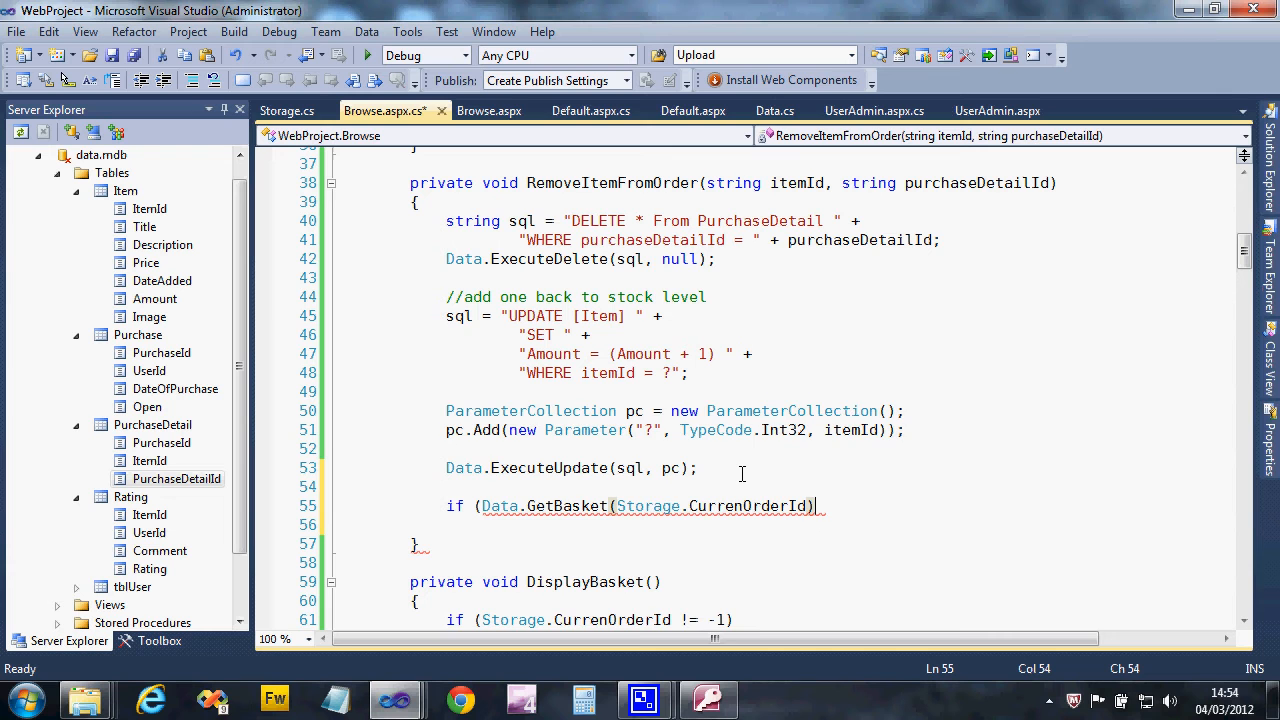
pyautogui.write('.Count')
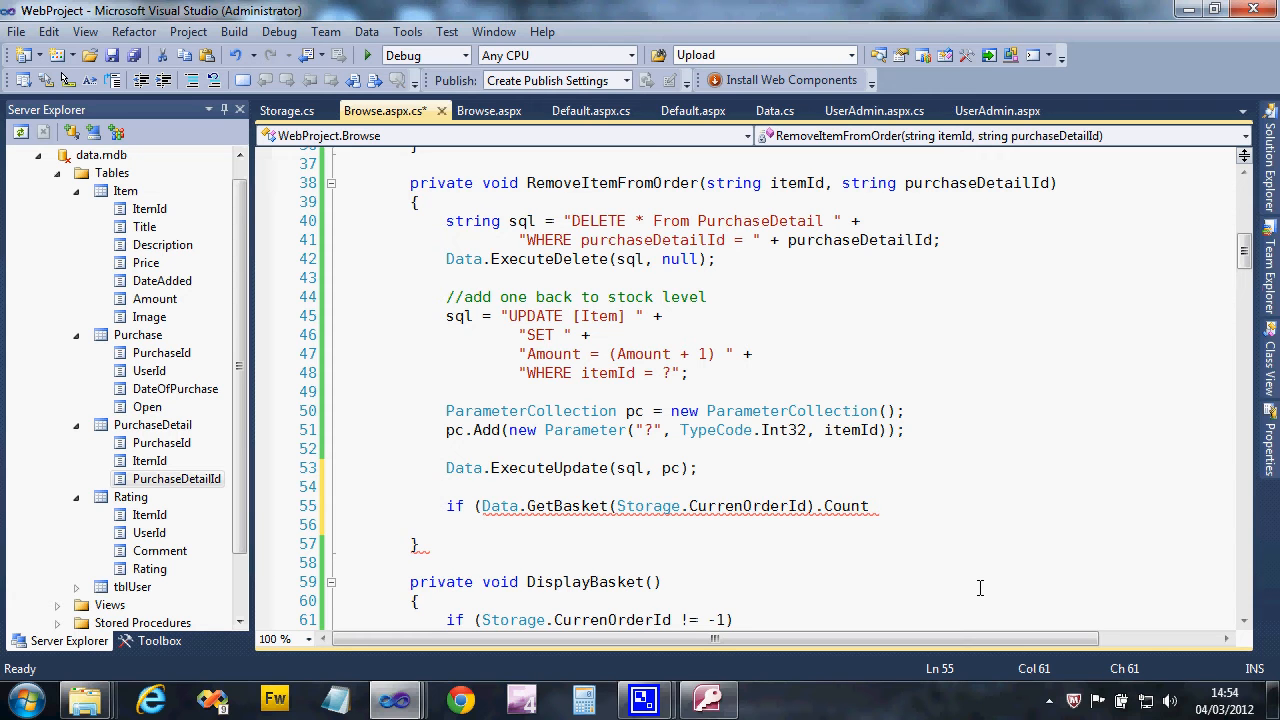
pyautogui.moveTo(842, 504)
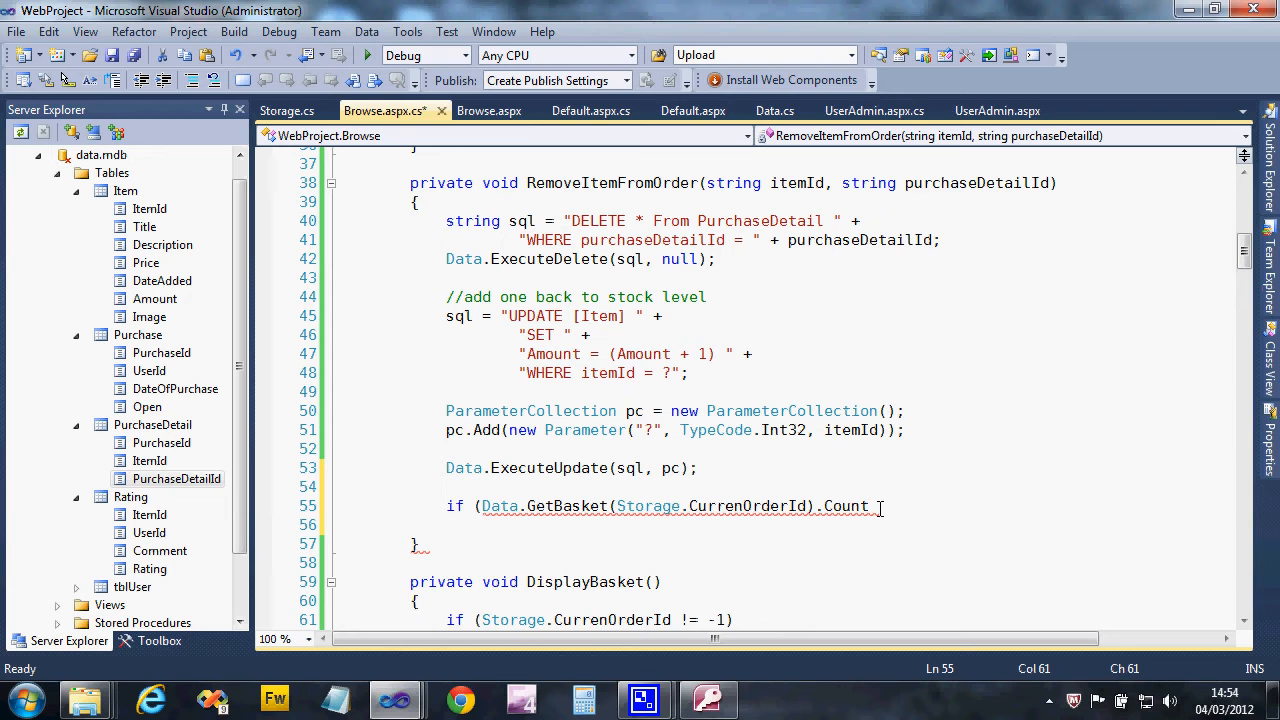
pyautogui.write('== 0)')
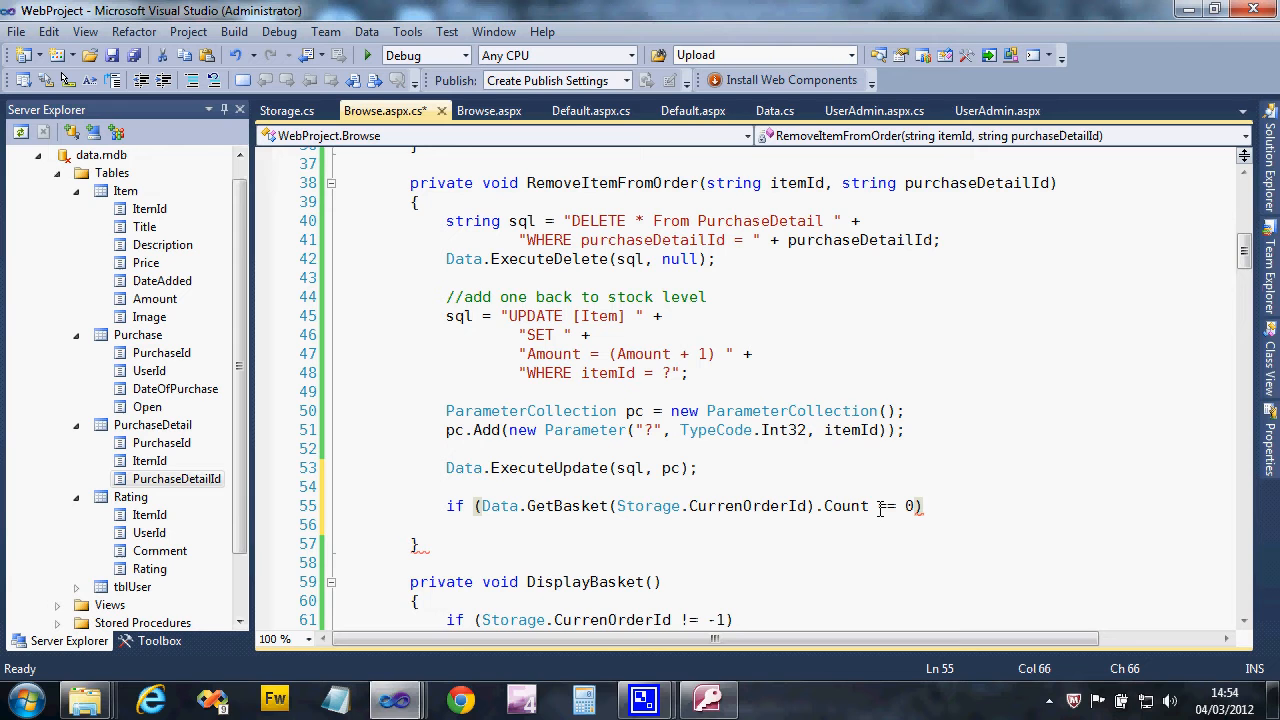
pyautogui.press('enter')
pyautogui.write('{')
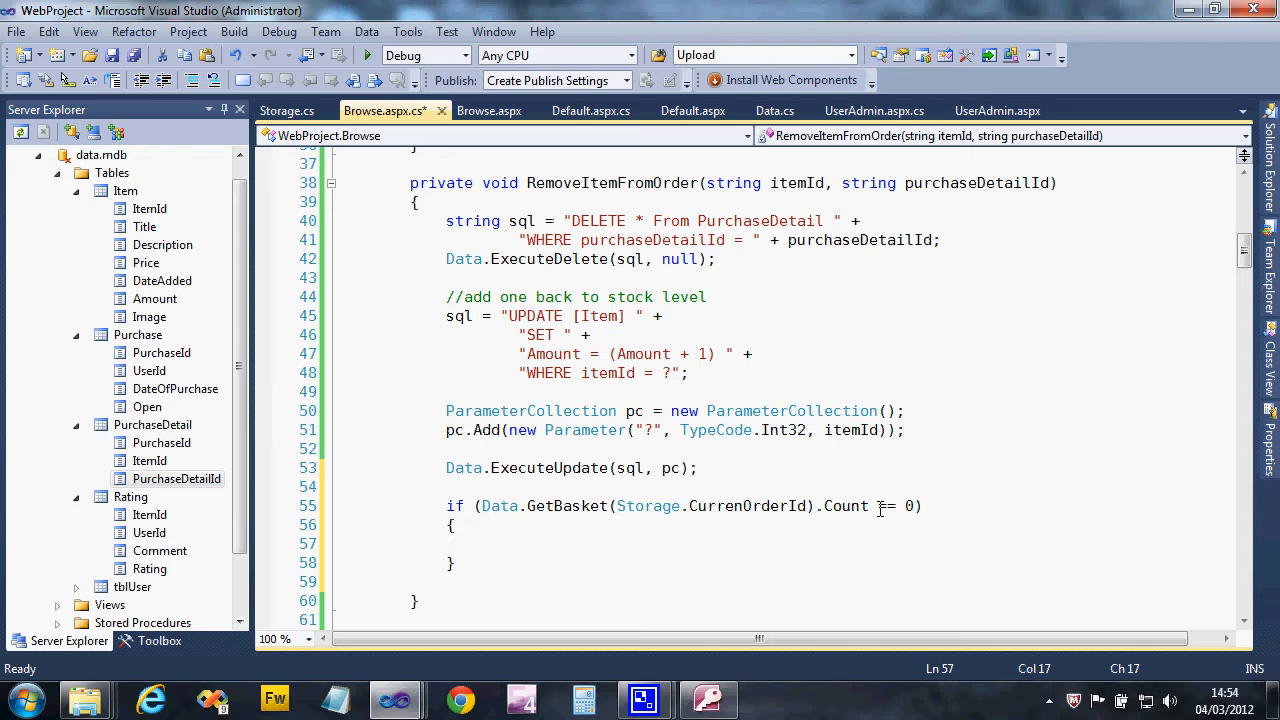
# Inside the branch call Data.RemoveBasket(Storage.CurrenOrderId); and start Storage.CurrenOrderId = -1;.
pyautogui.write('Data.')
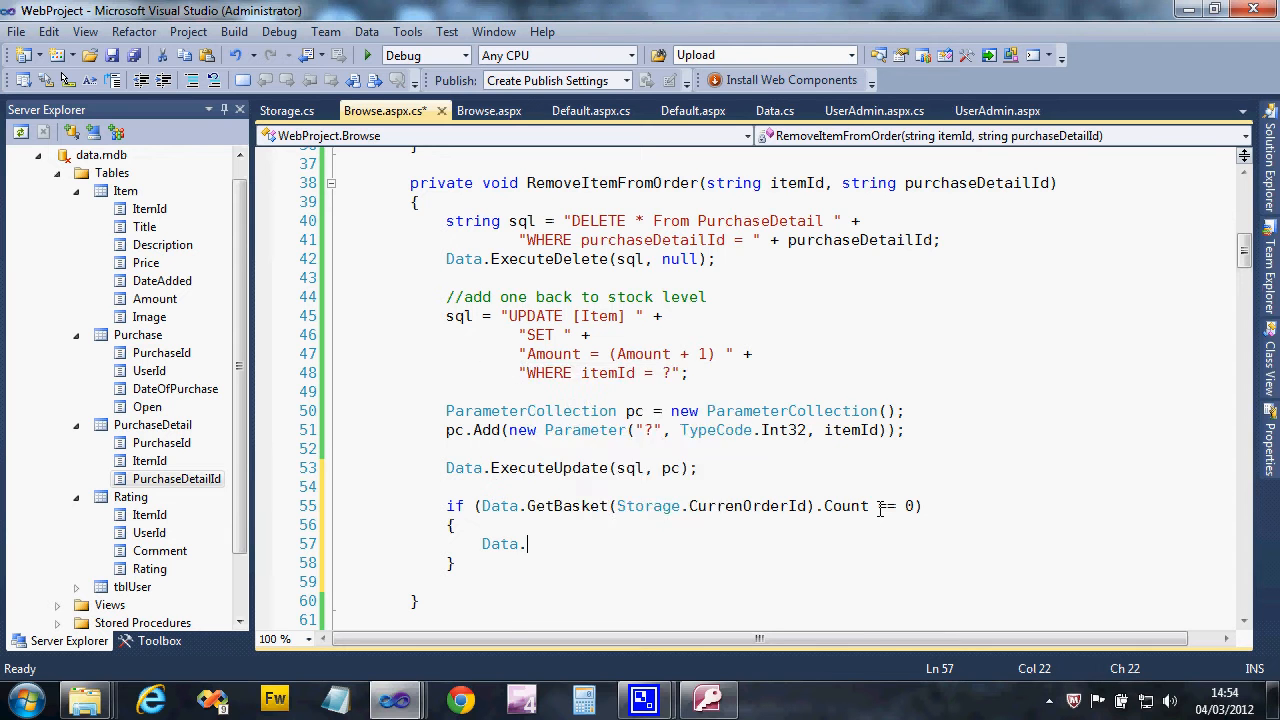
pyautogui.write('RemoveUser')
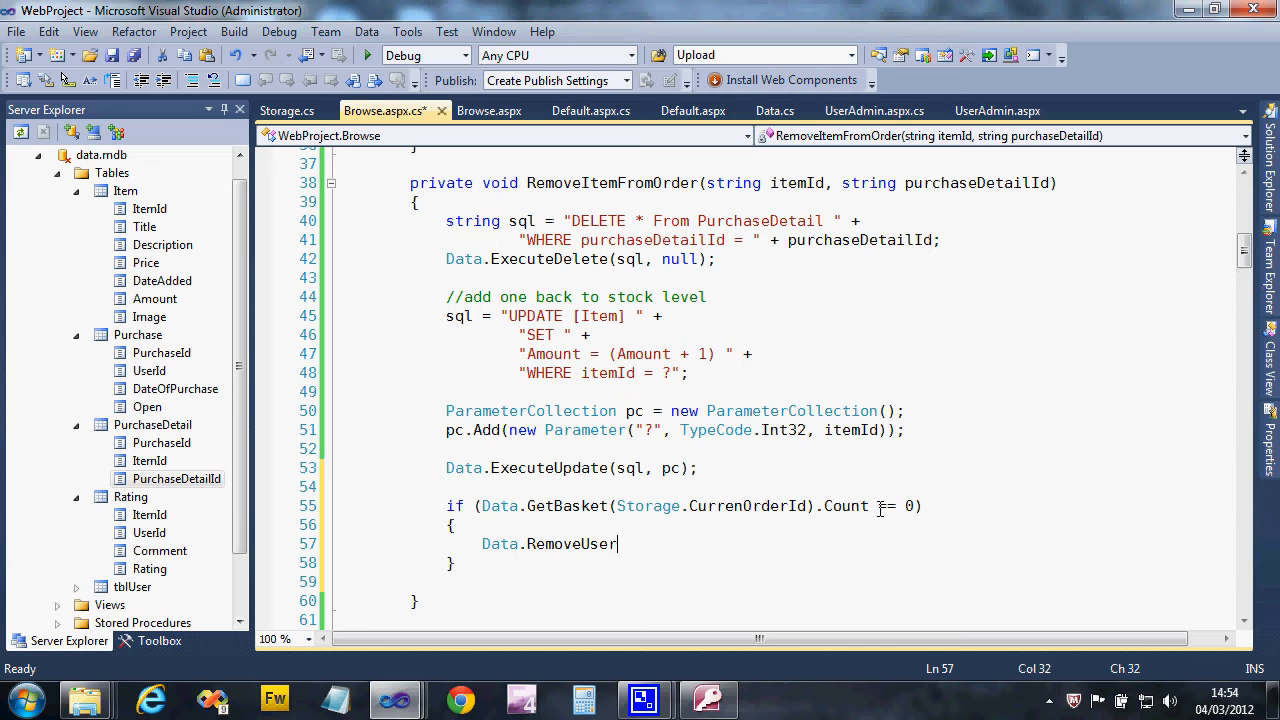
pyautogui.press('BackSpace')
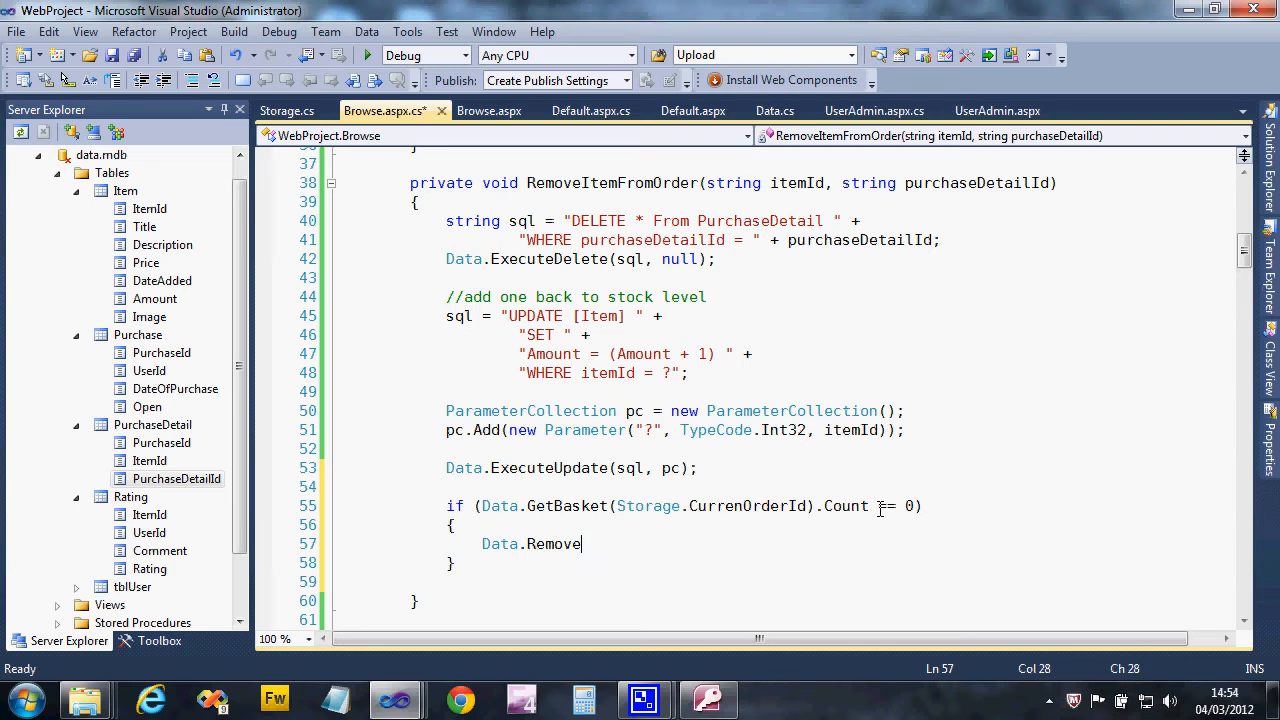
pyautogui.write('Basket(')
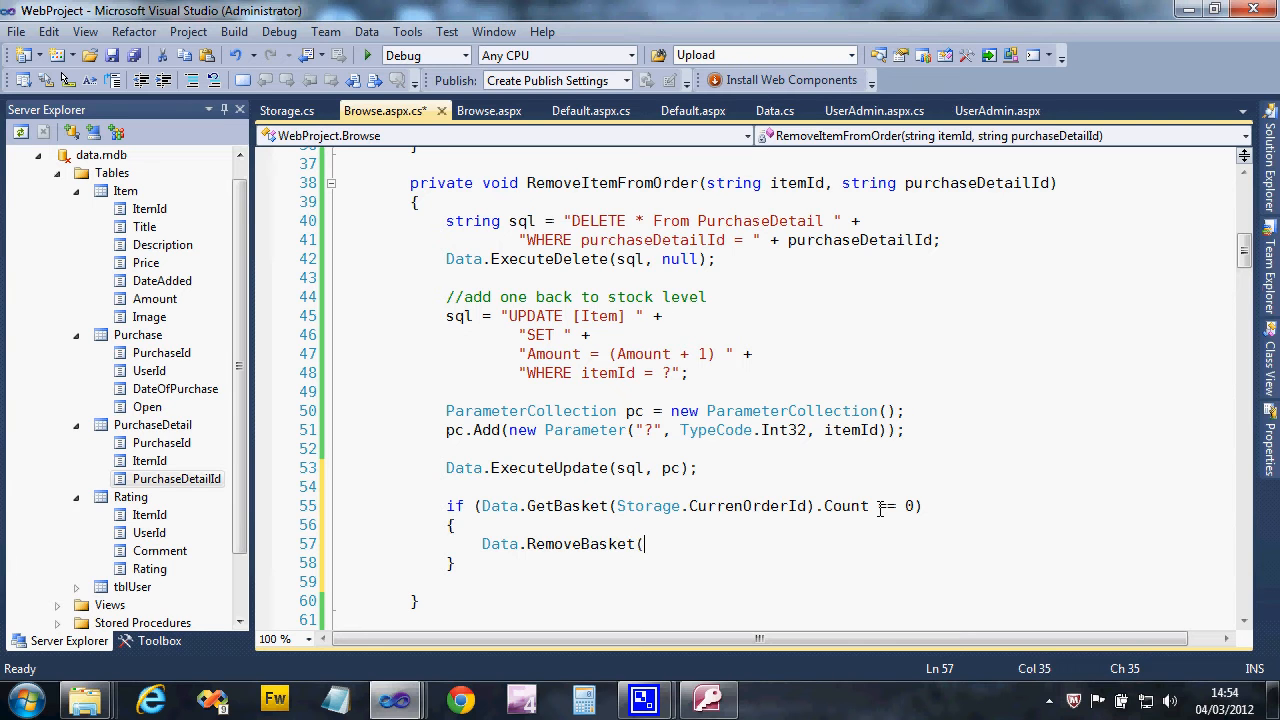
pyautogui.write('Storage')
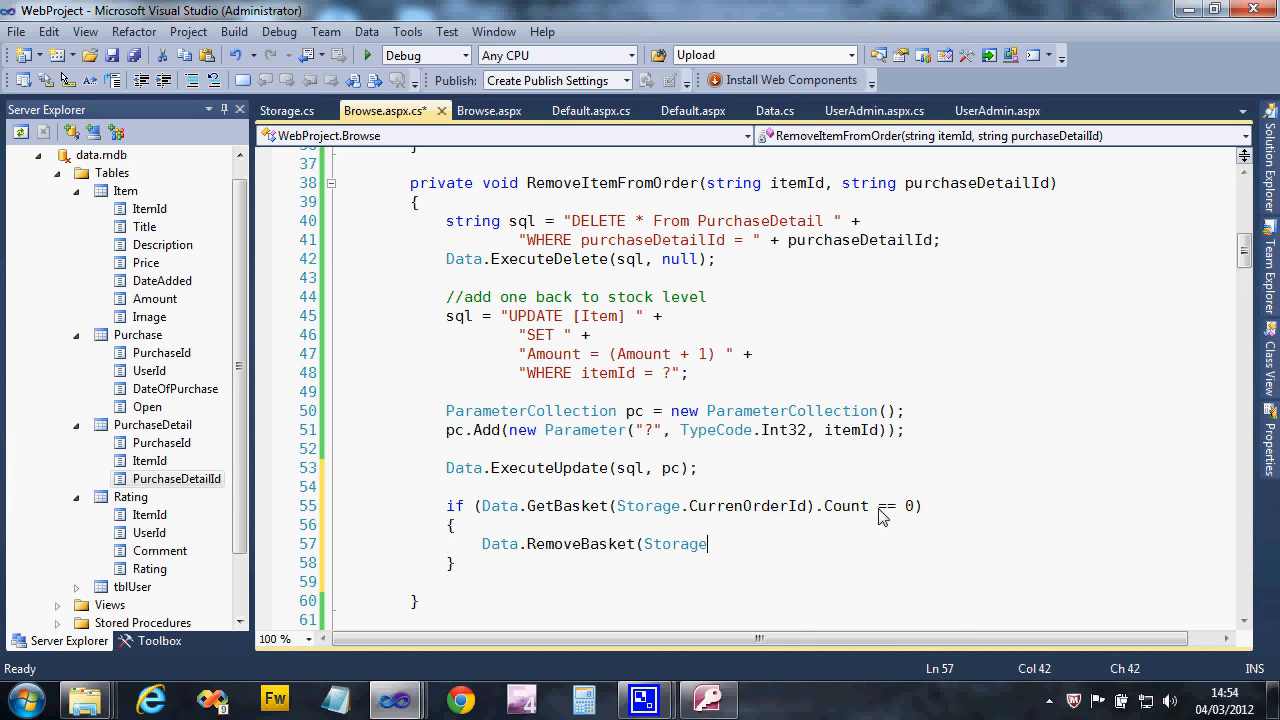
pyautogui.write('.CurrenOrderId')
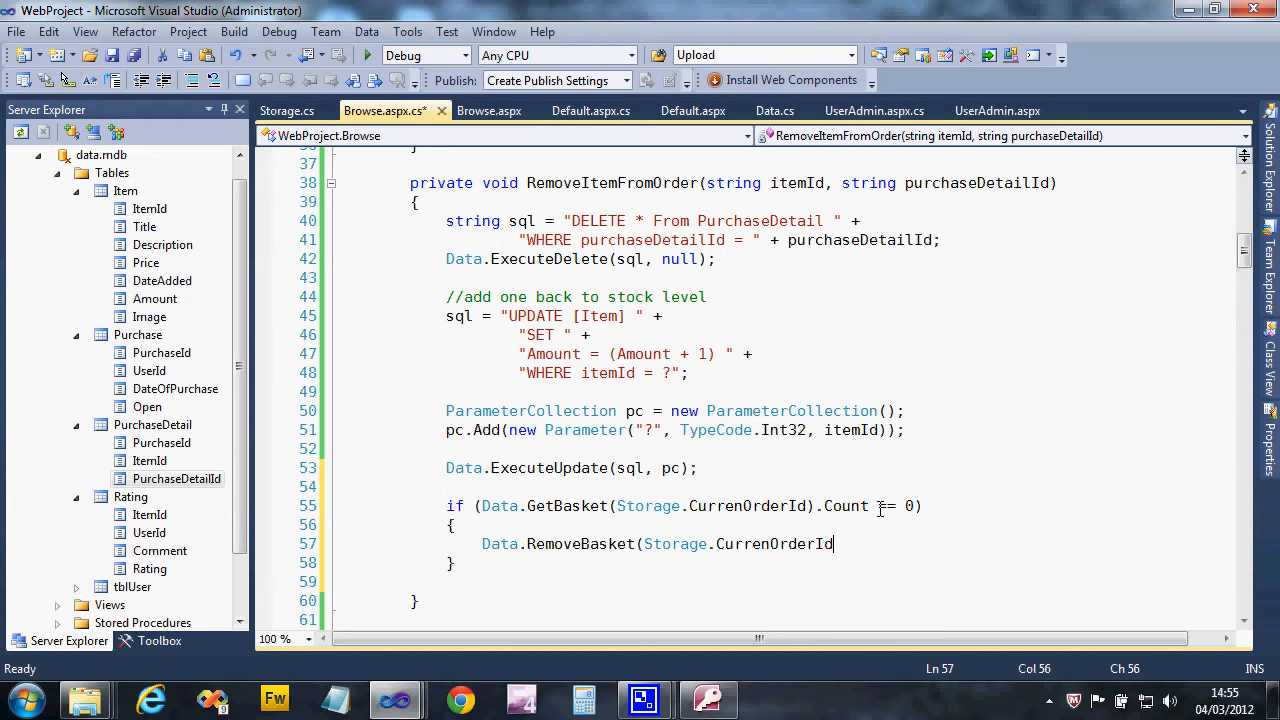
pyautogui.write(');')
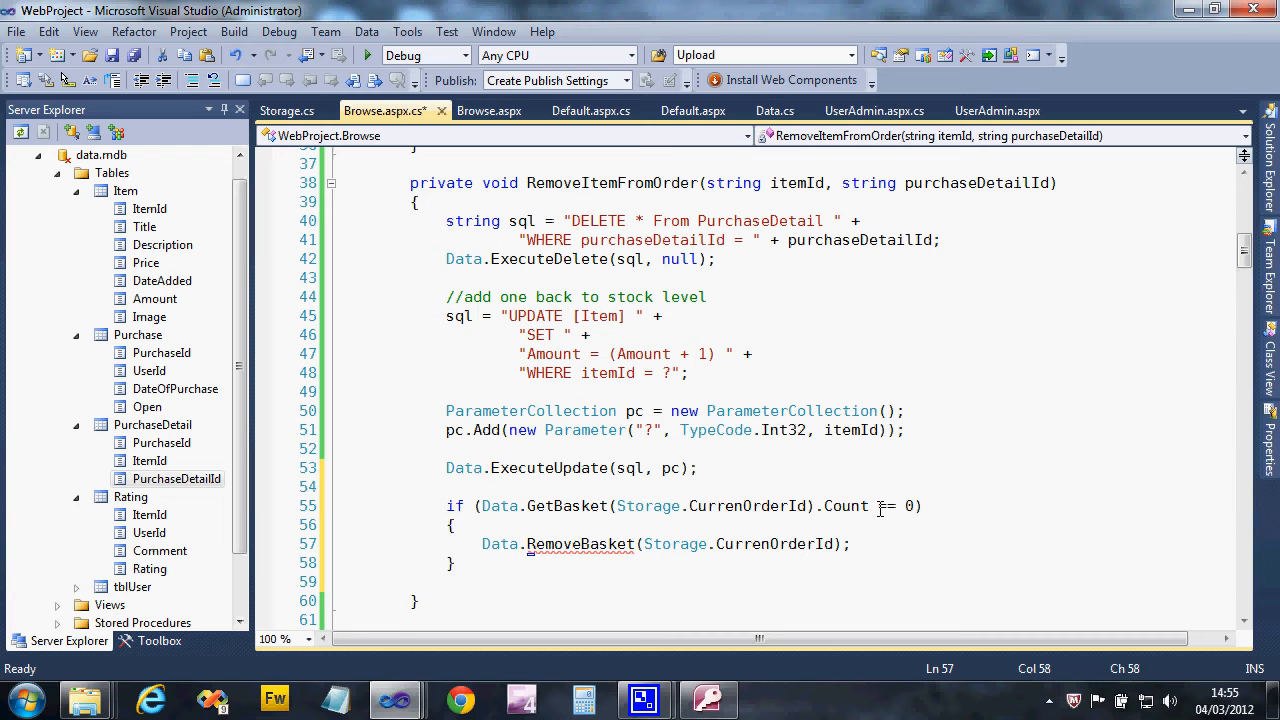
pyautogui.write('Storage.CurrenOrderId = -1;')
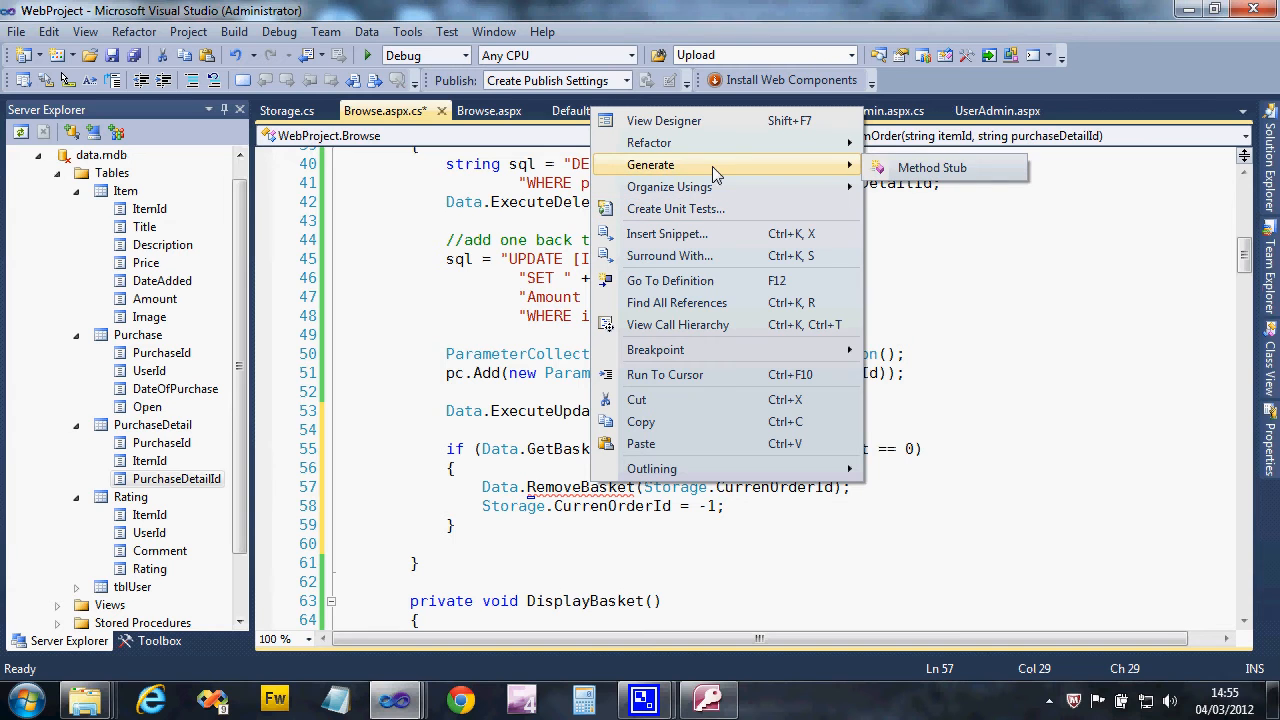
pyautogui.moveTo(932, 168)
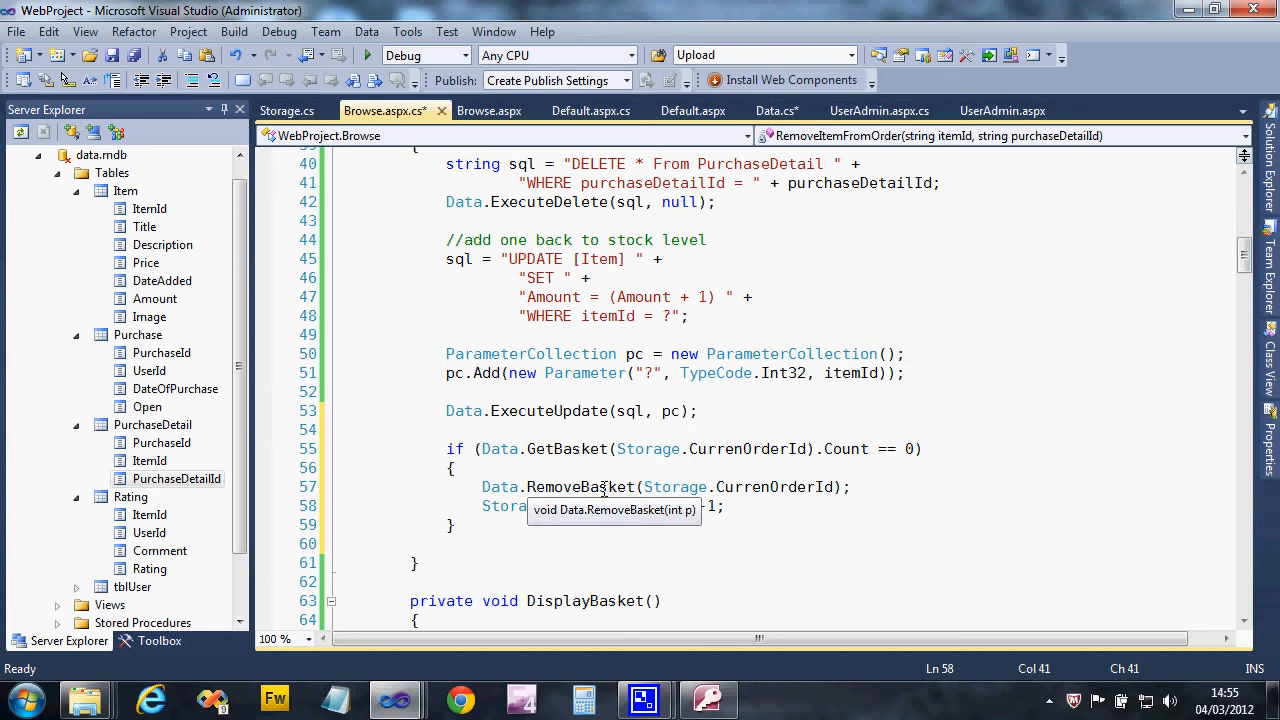
# Generate a RemoveBasket method stub in Data.cs and jump to its definition.
pyautogui.rightClick(600, 488)
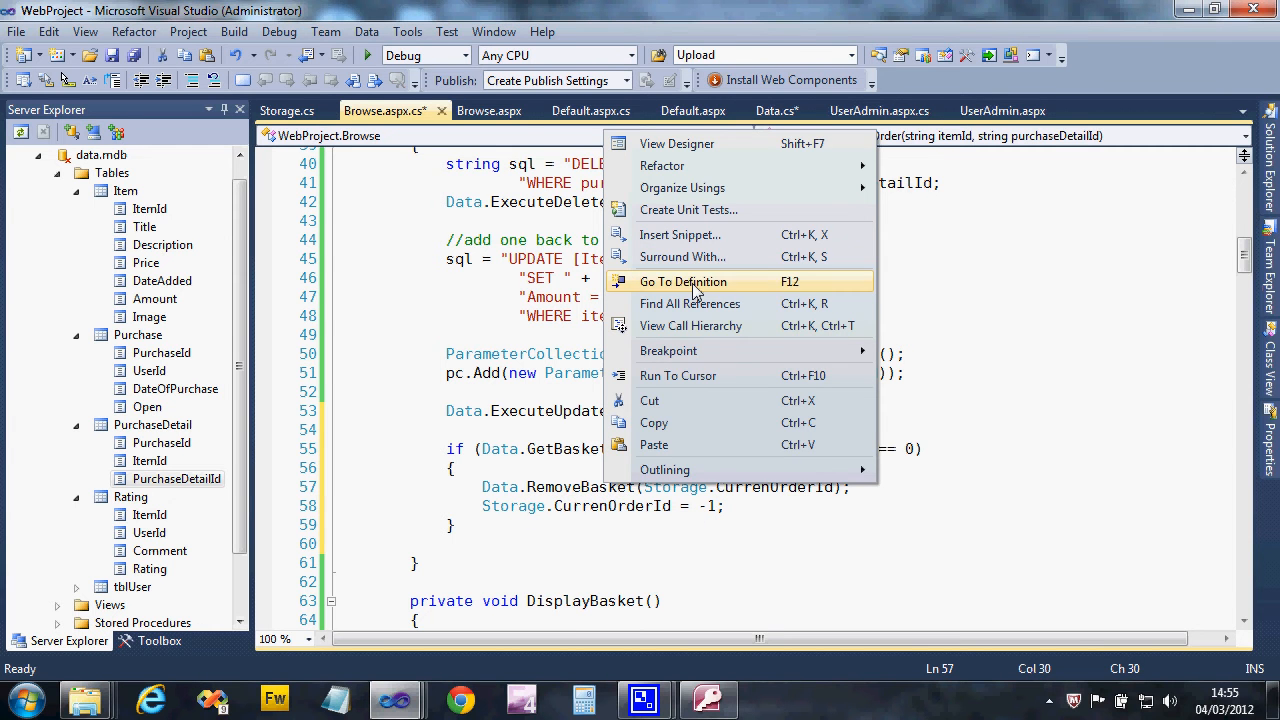
pyautogui.click(682, 280)
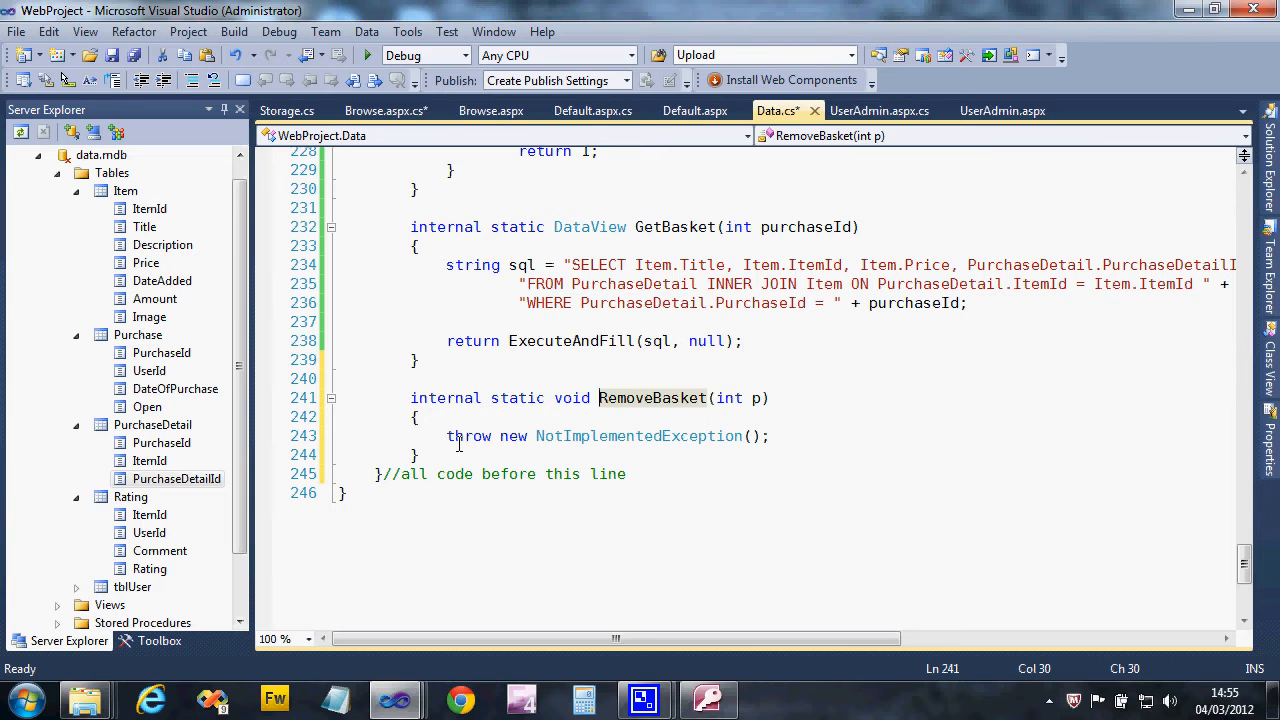
# Replace the NotImplementedException with string sql = "DELETE FROM Purchase" in RemoveBasket(int purchaseId).
pyautogui.moveTo(448, 436); pyautogui.dragTo(768, 436)
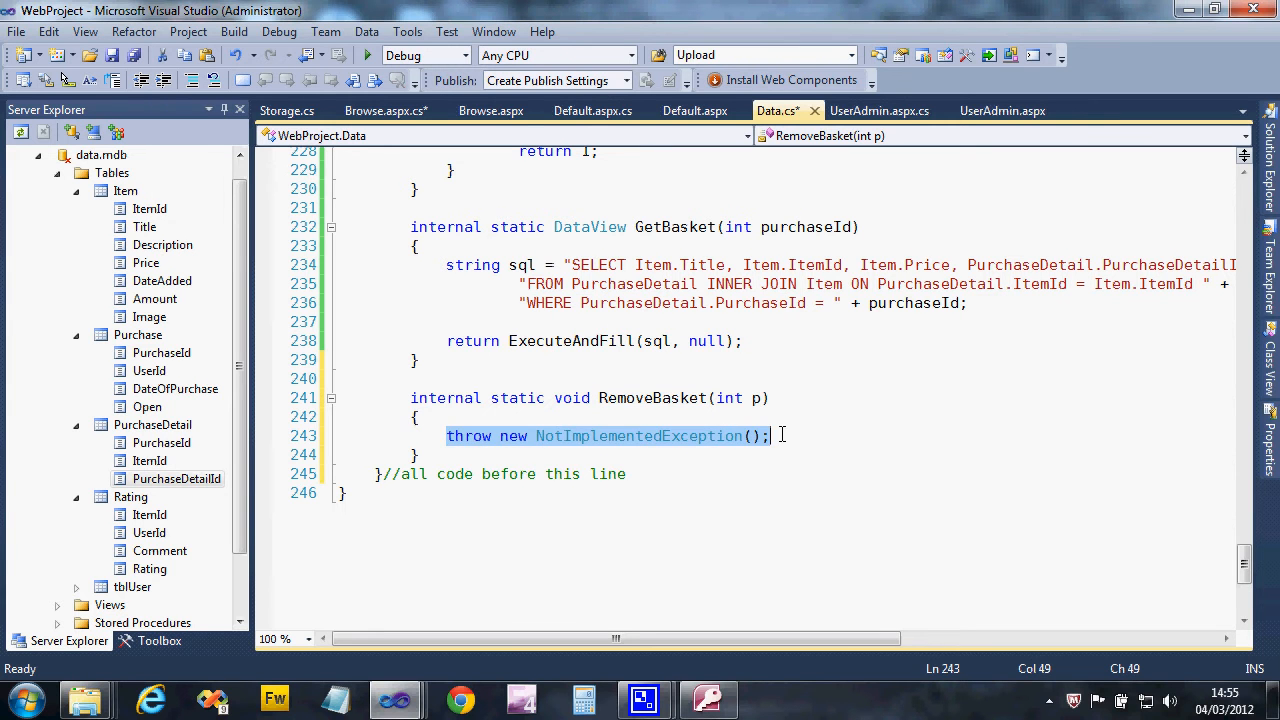
pyautogui.press('Delete')
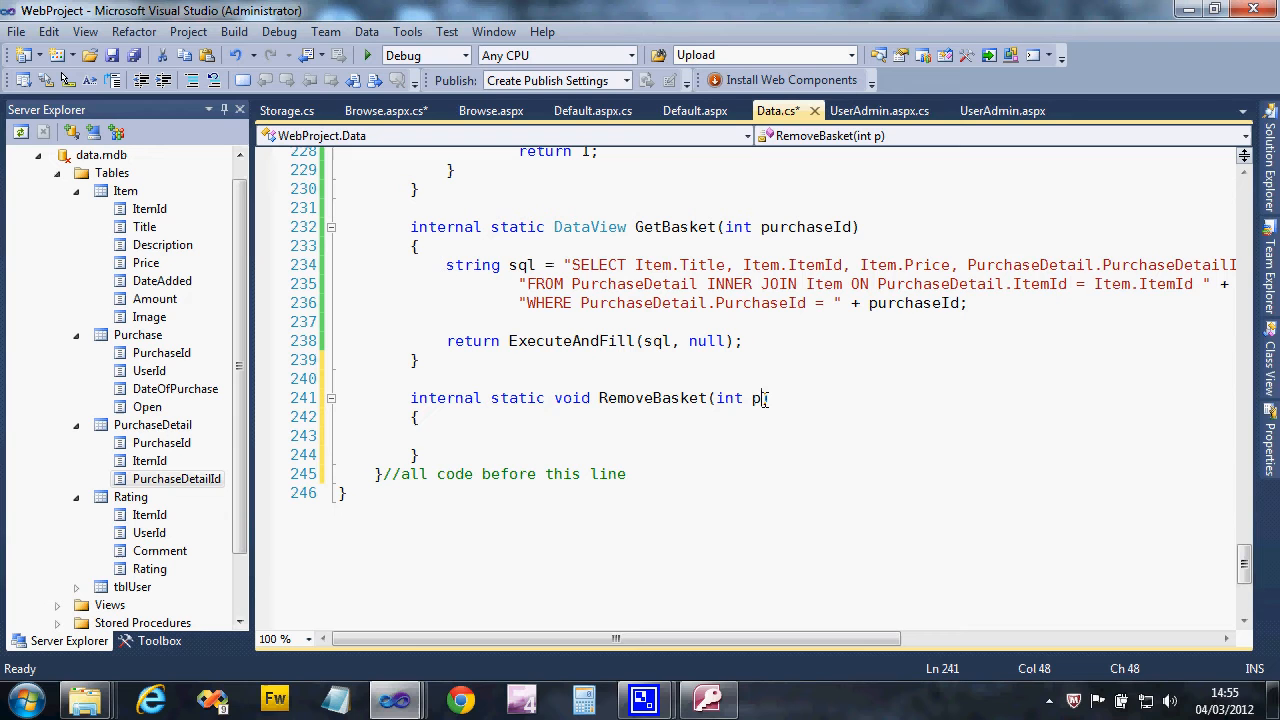
pyautogui.write('urchaseId')
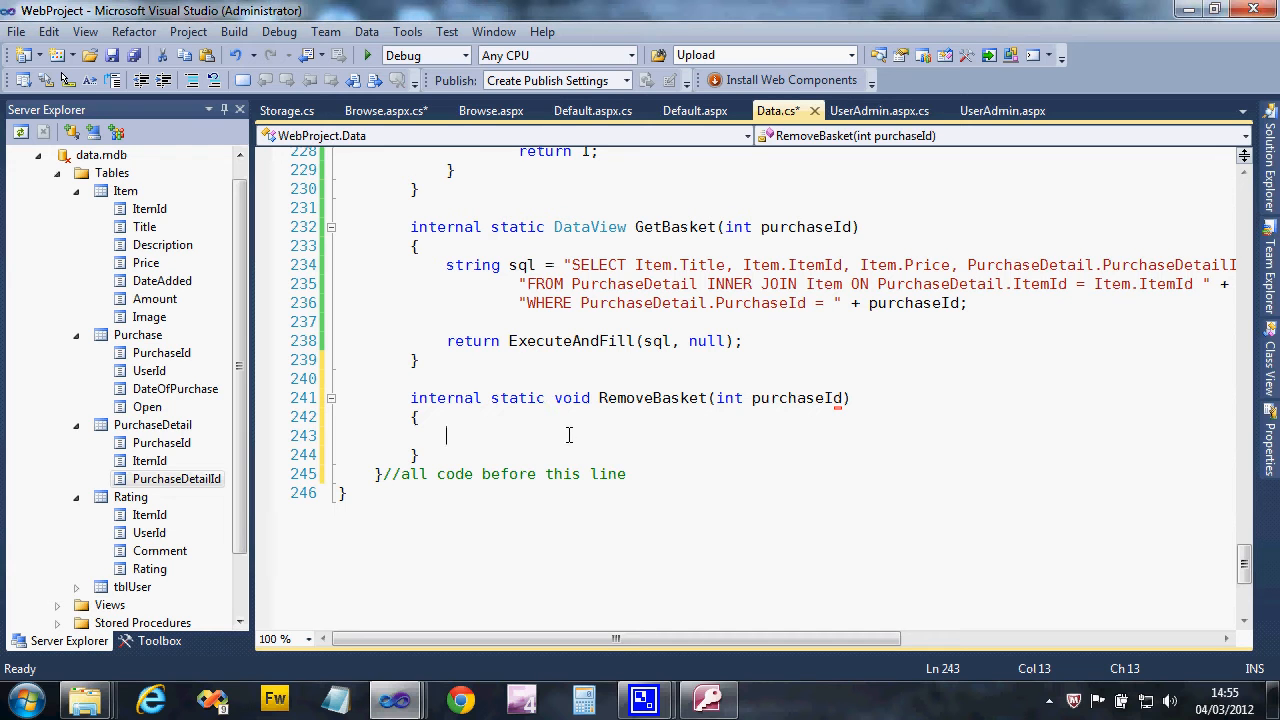
pyautogui.write('string sql = "DELETE *')
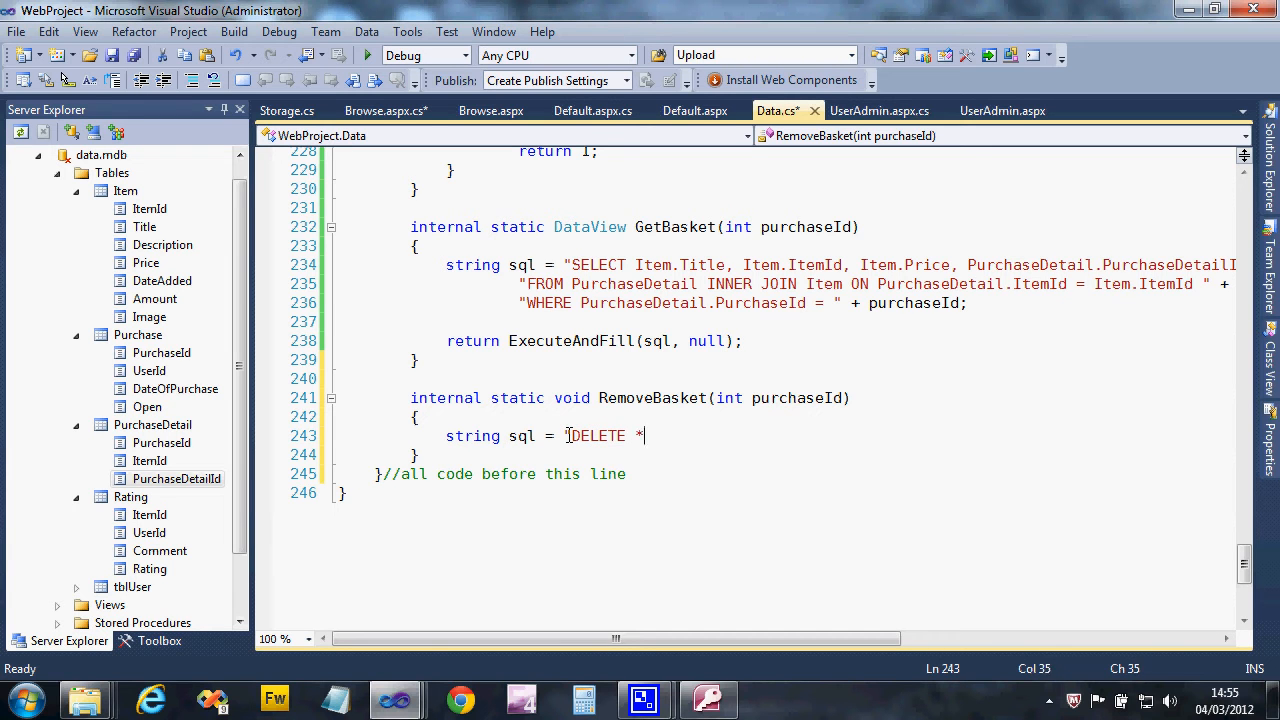
pyautogui.write('From')
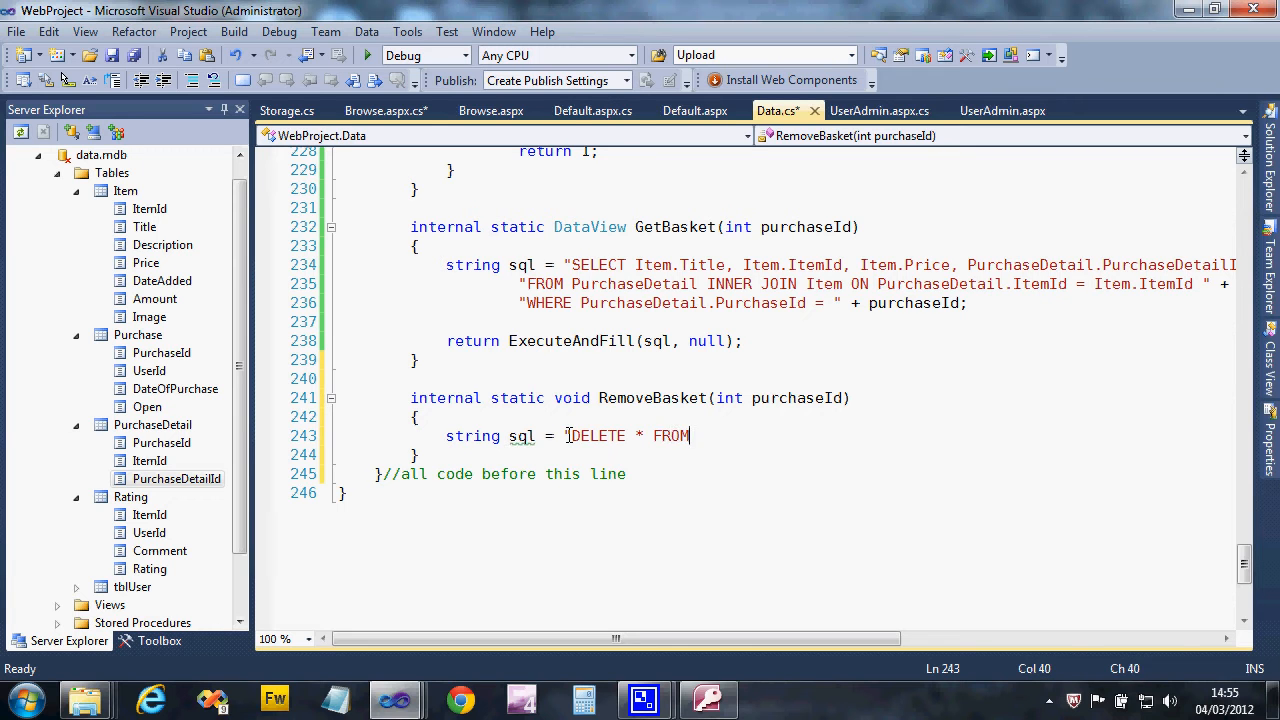
pyautogui.write('Purchase " +')
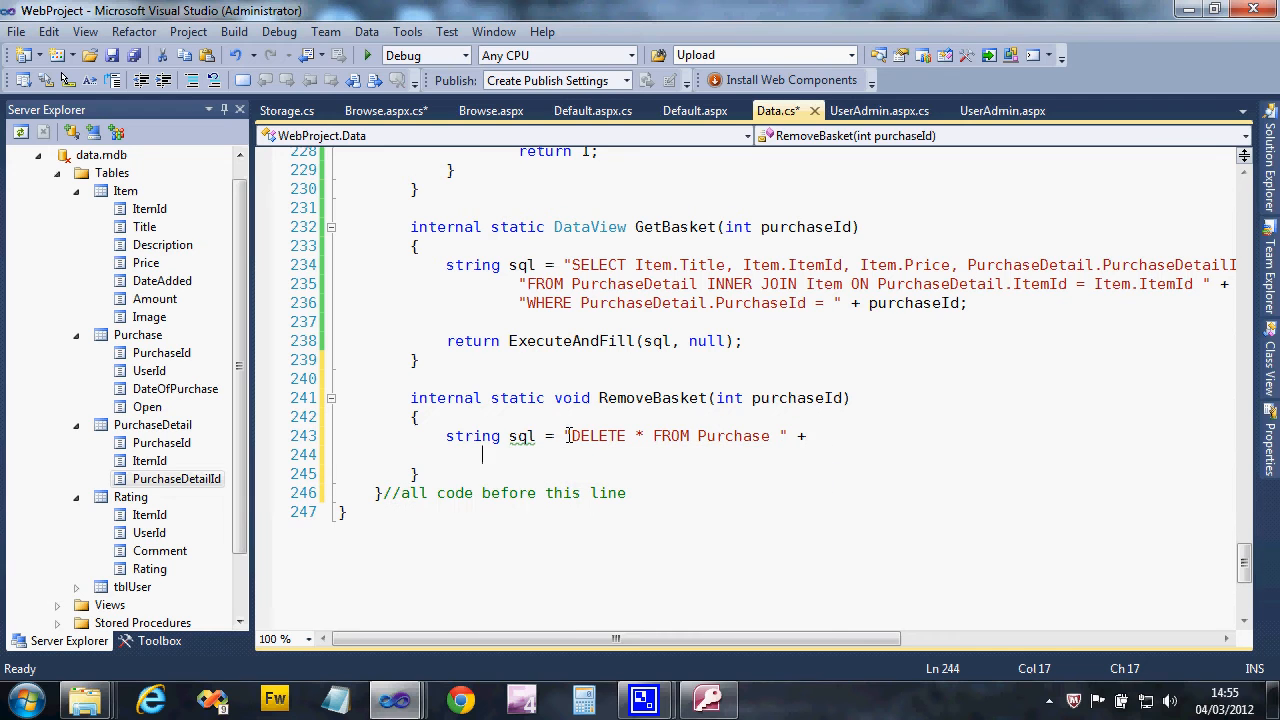
pyautogui.write('"')
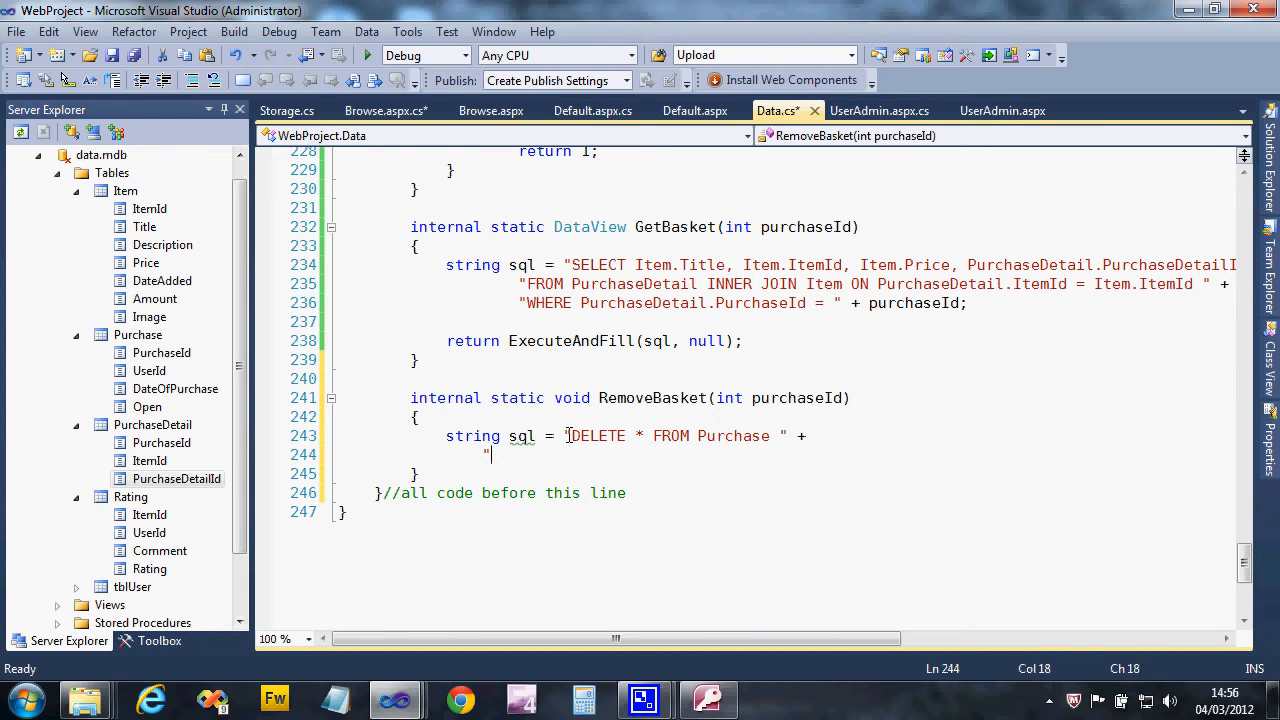
# Extend the query with "WHERE PurchaseId = ? AND userId = ?;".
pyautogui.write('WHERE')
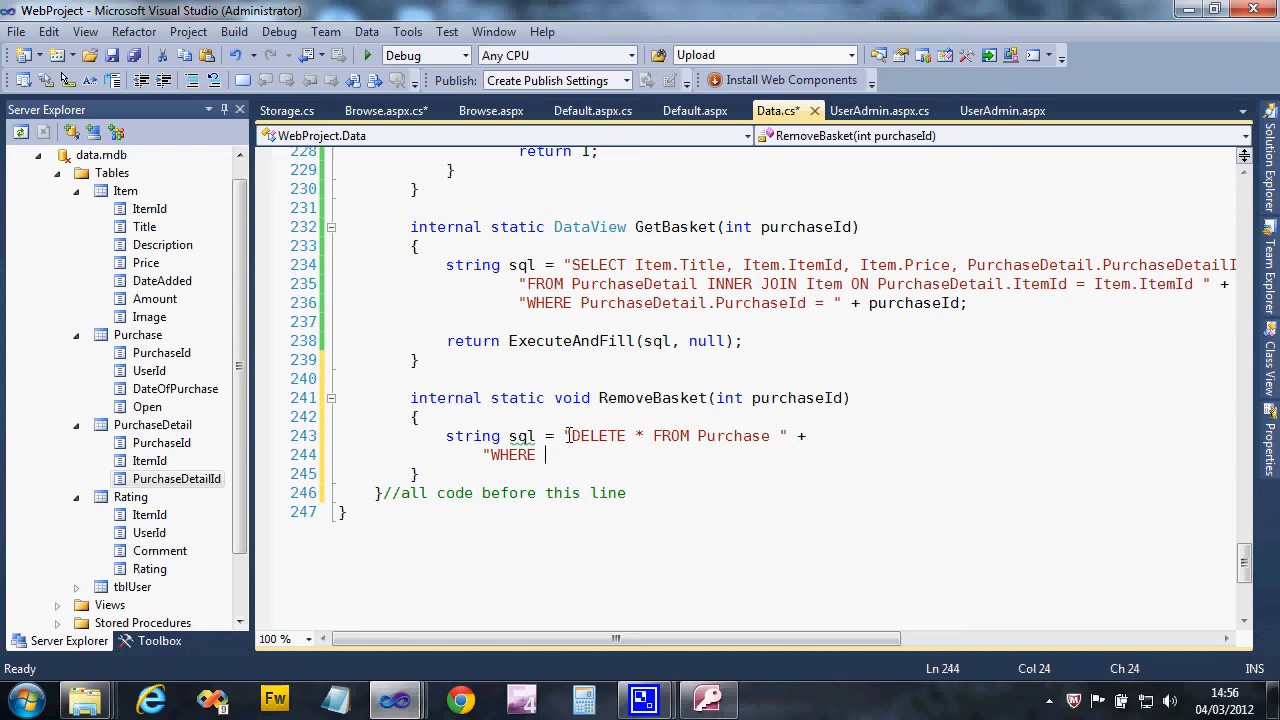
pyautogui.write('Purcha')
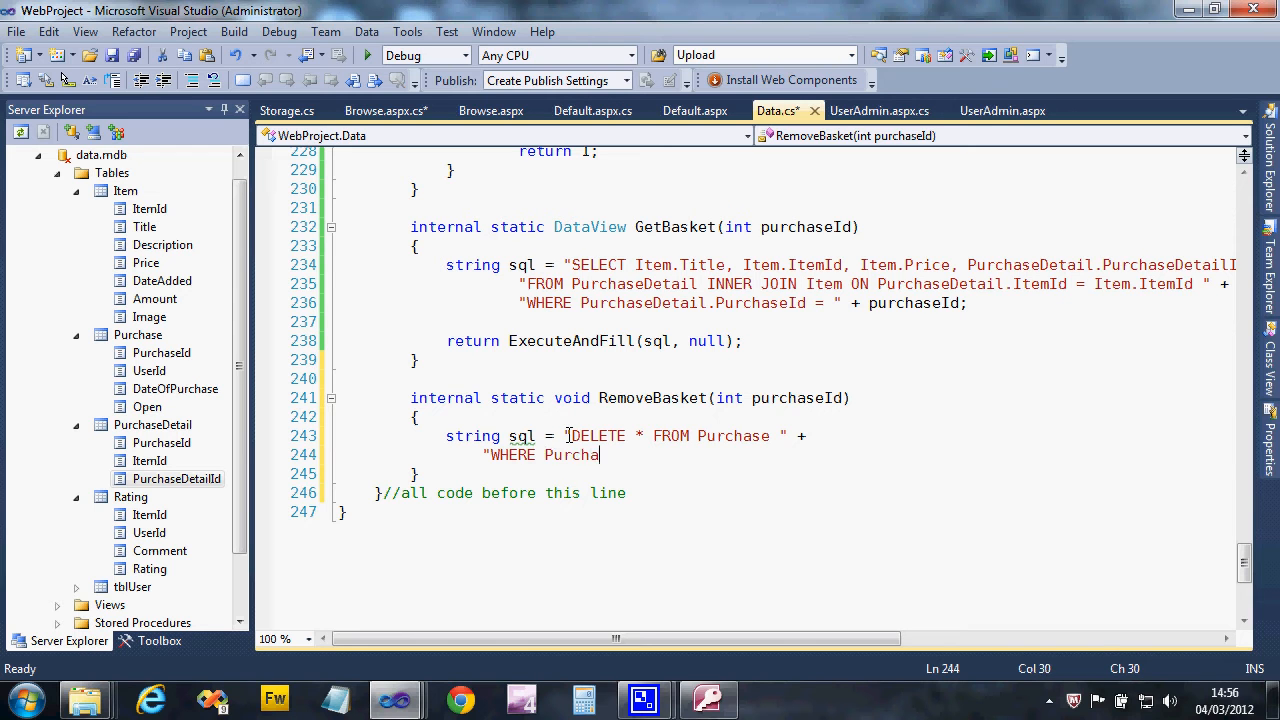
pyautogui.write('Id =')
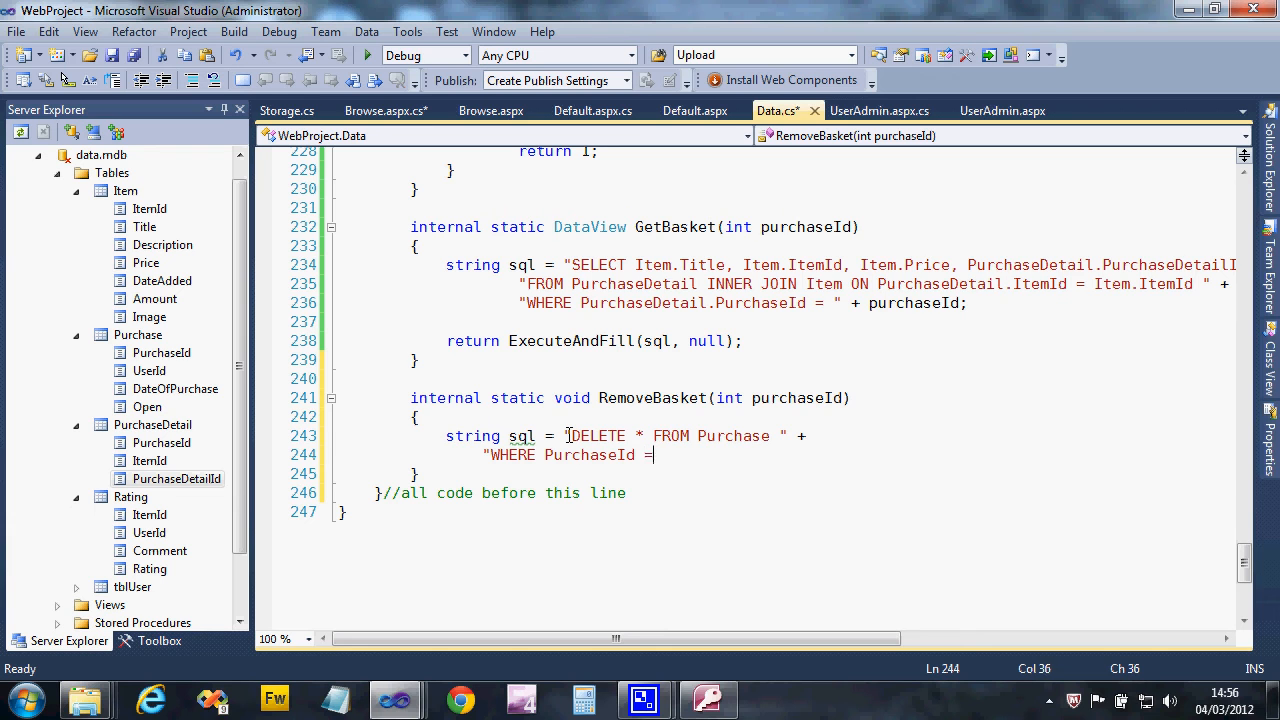
pyautogui.write('" "')
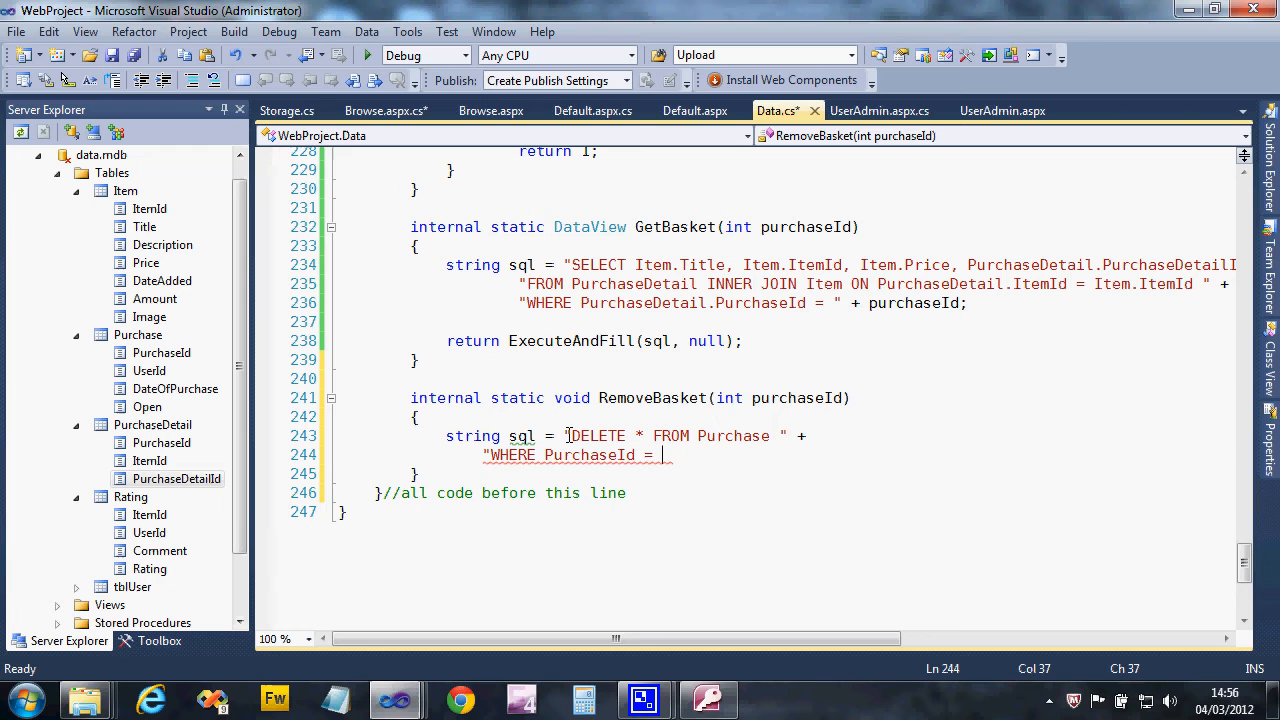
pyautogui.write('?')
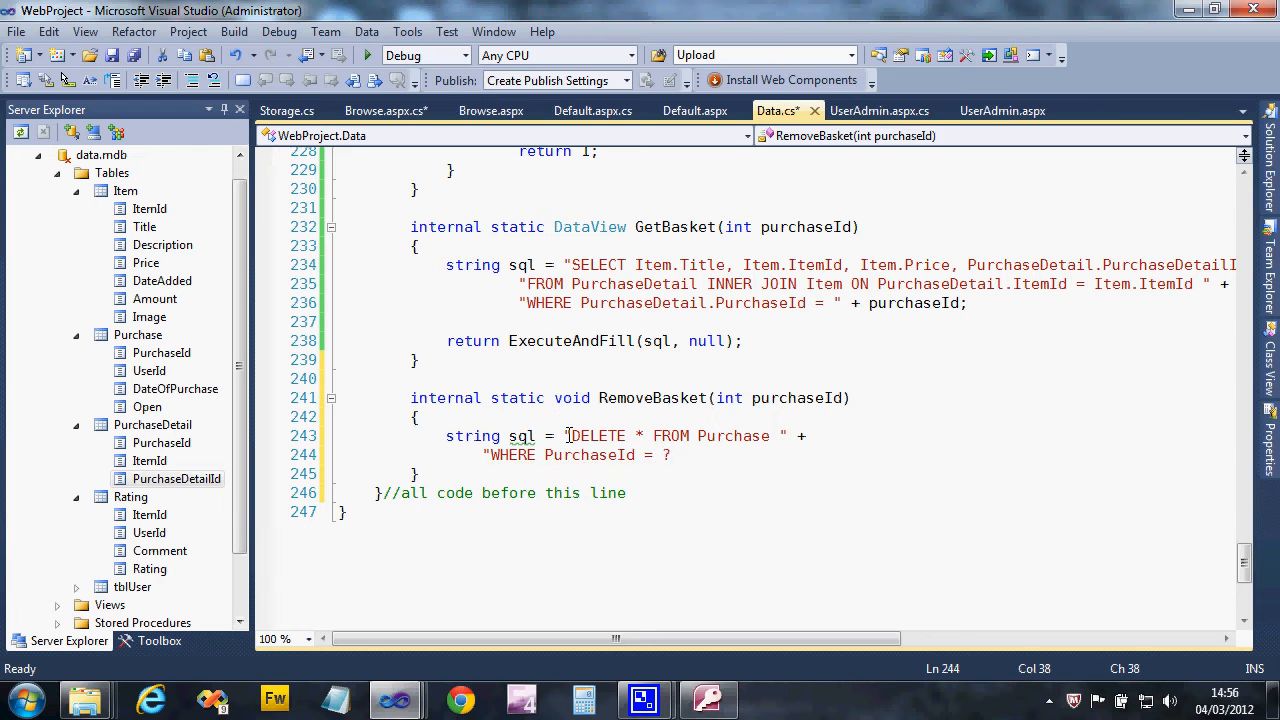
pyautogui.write('AND')
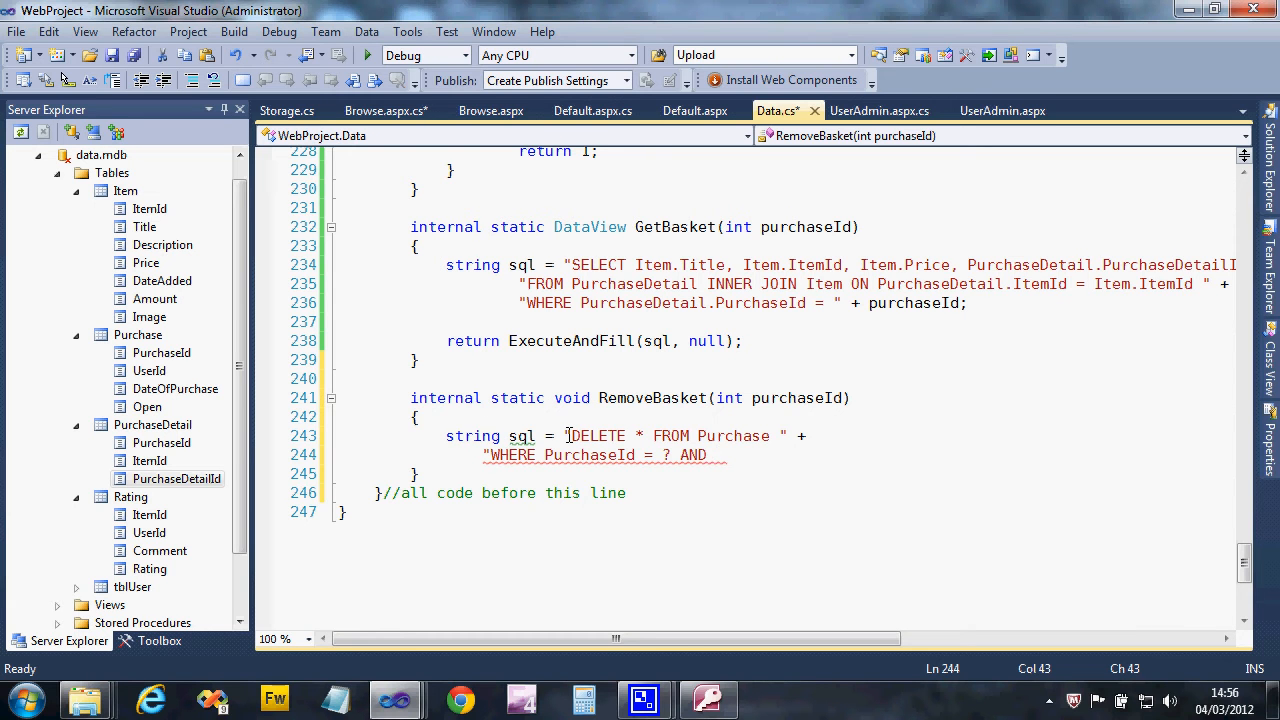
pyautogui.write('user')
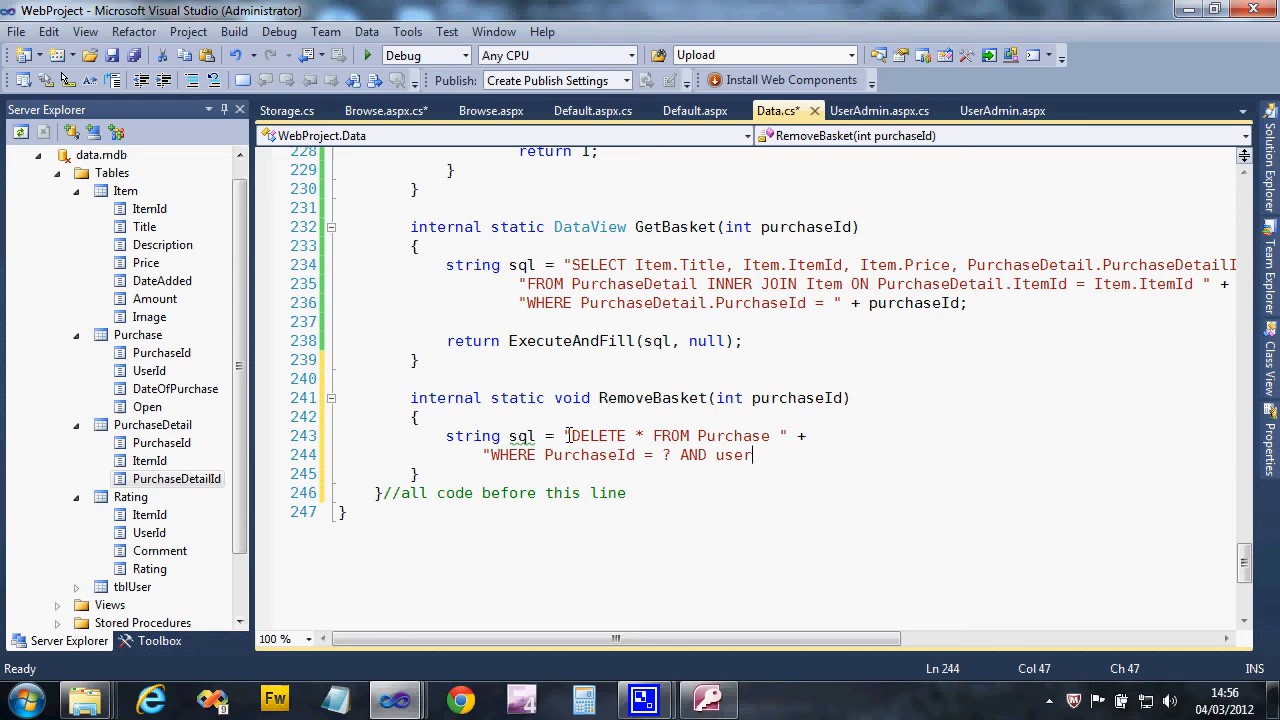
pyautogui.write('Id = ?')
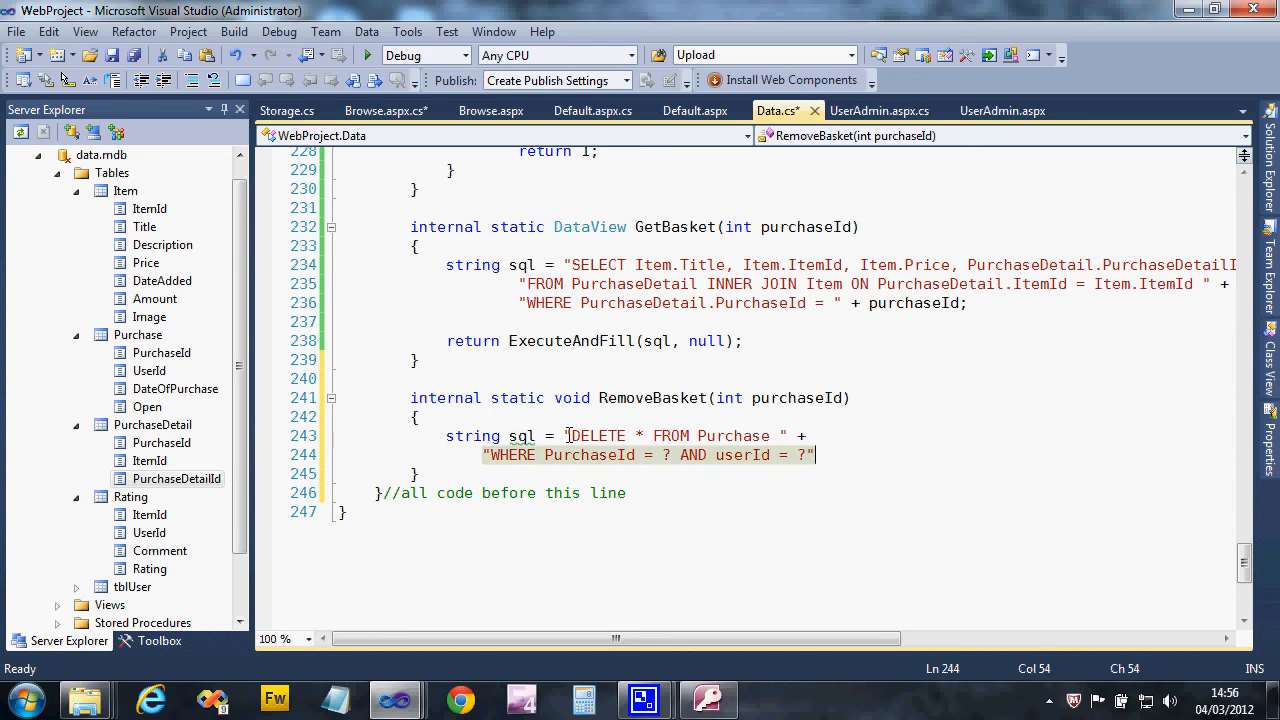
pyautogui.write(';')
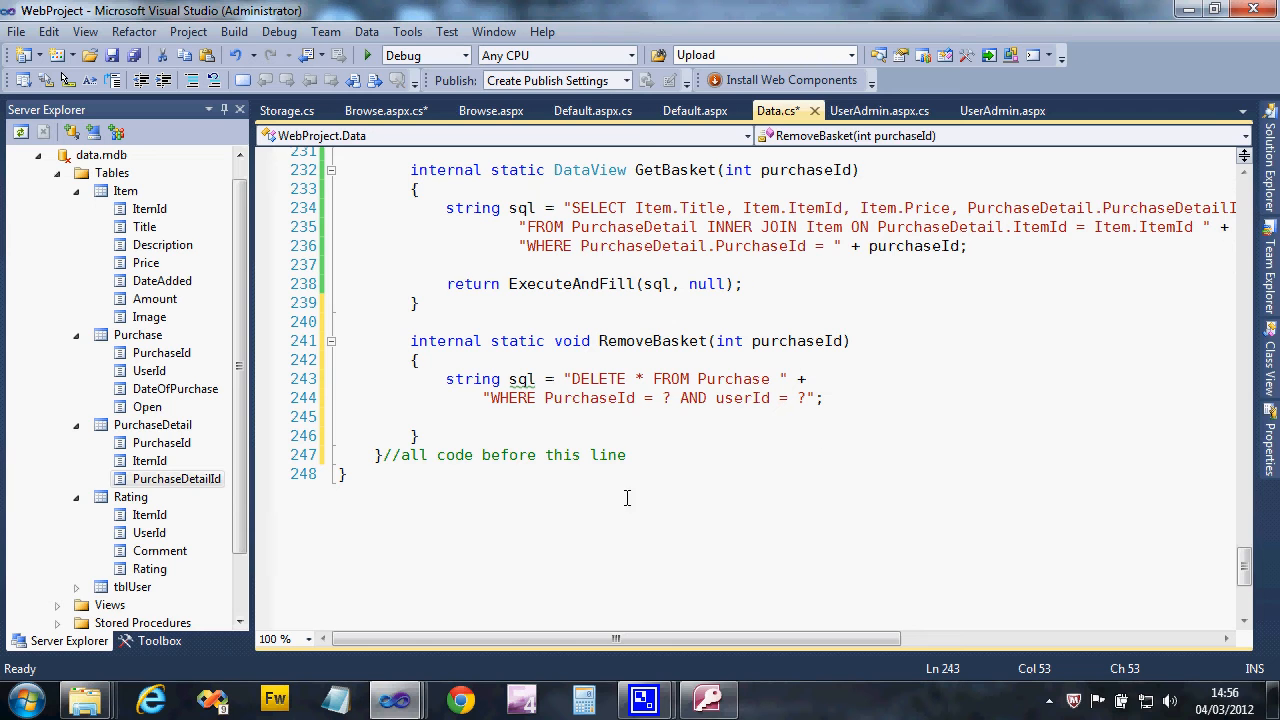
# Declare ParameterCollection pc = new ParameterCollection(); in RemoveBasket.
pyautogui.write('P')
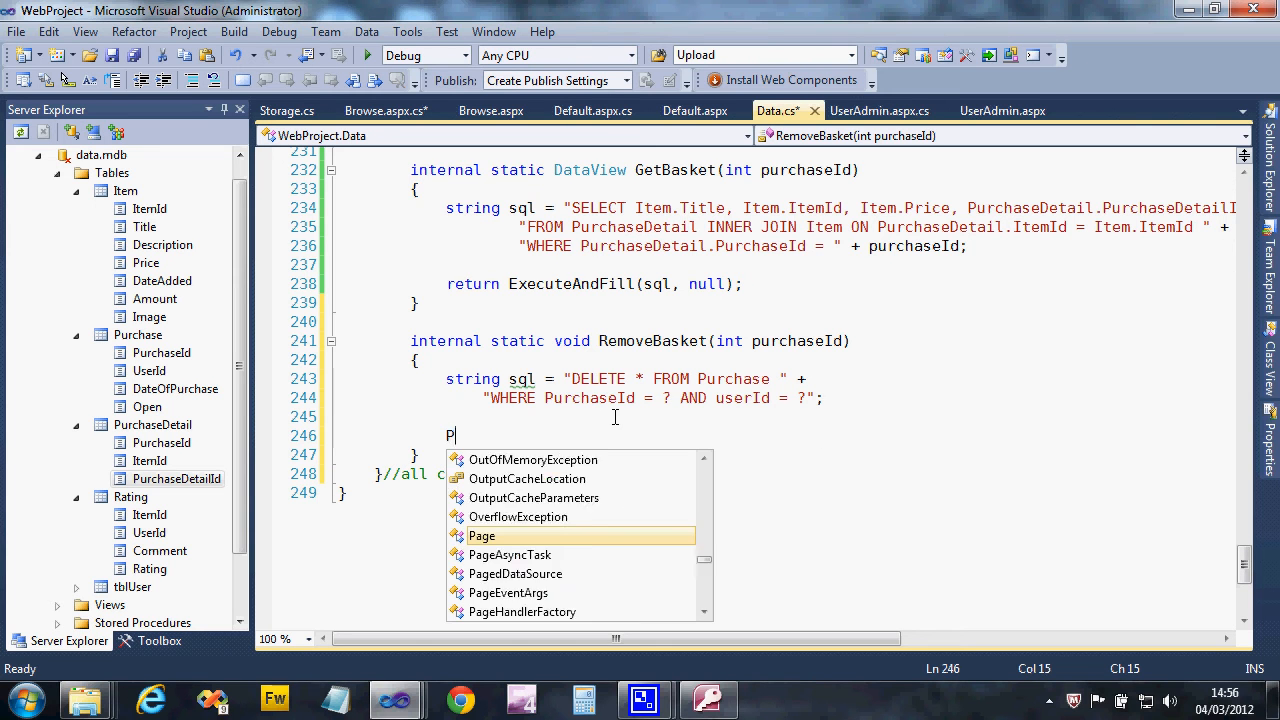
pyautogui.write('aram')
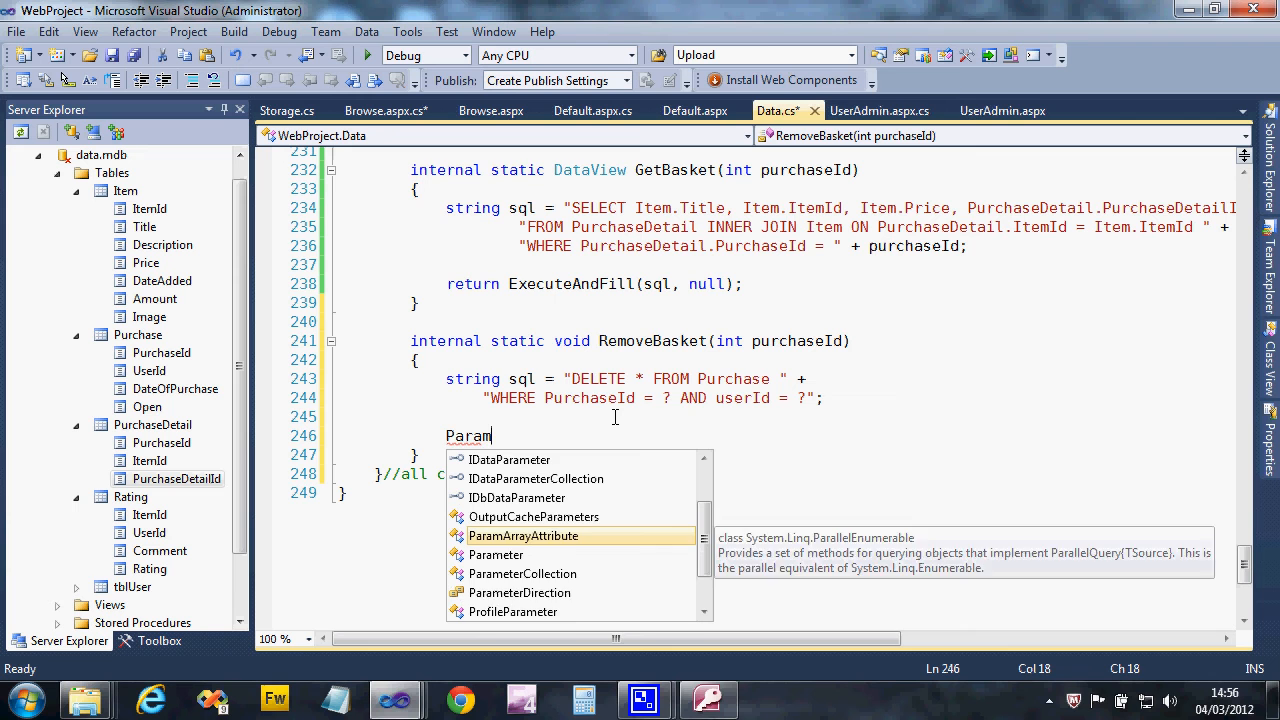
pyautogui.write('eterCollection')
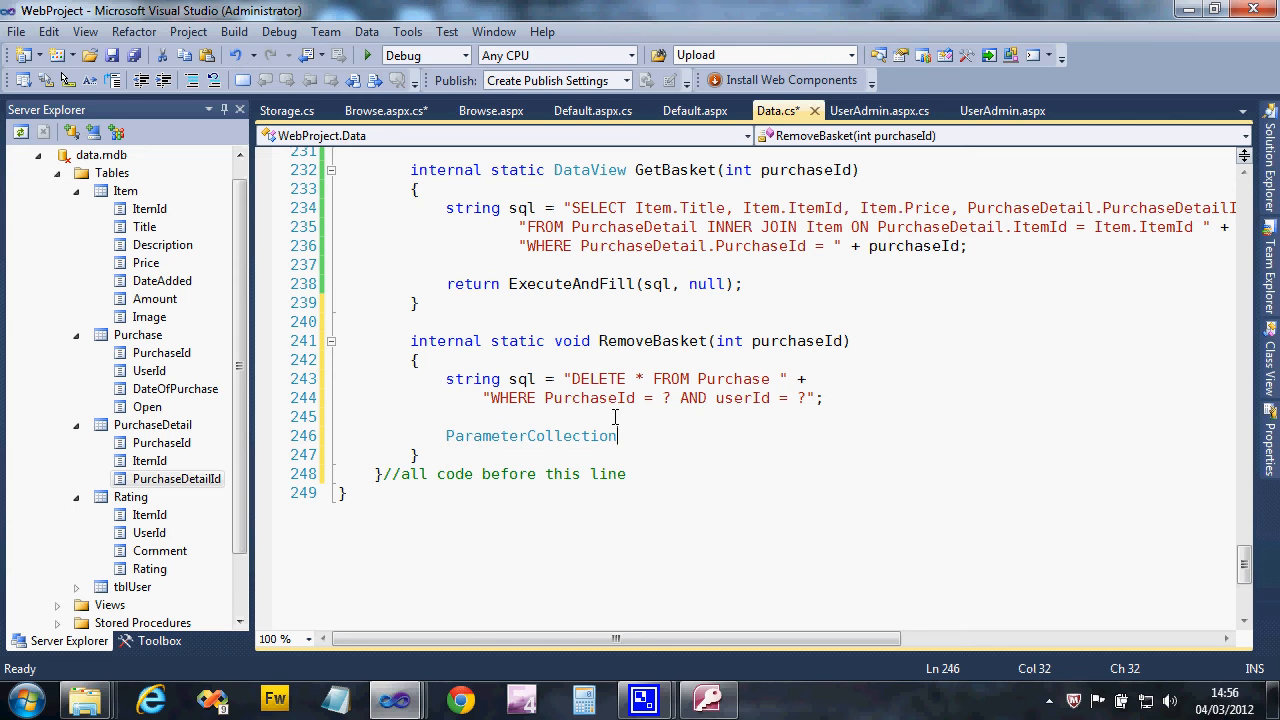
pyautogui.write('pc = new ParameterCollection')
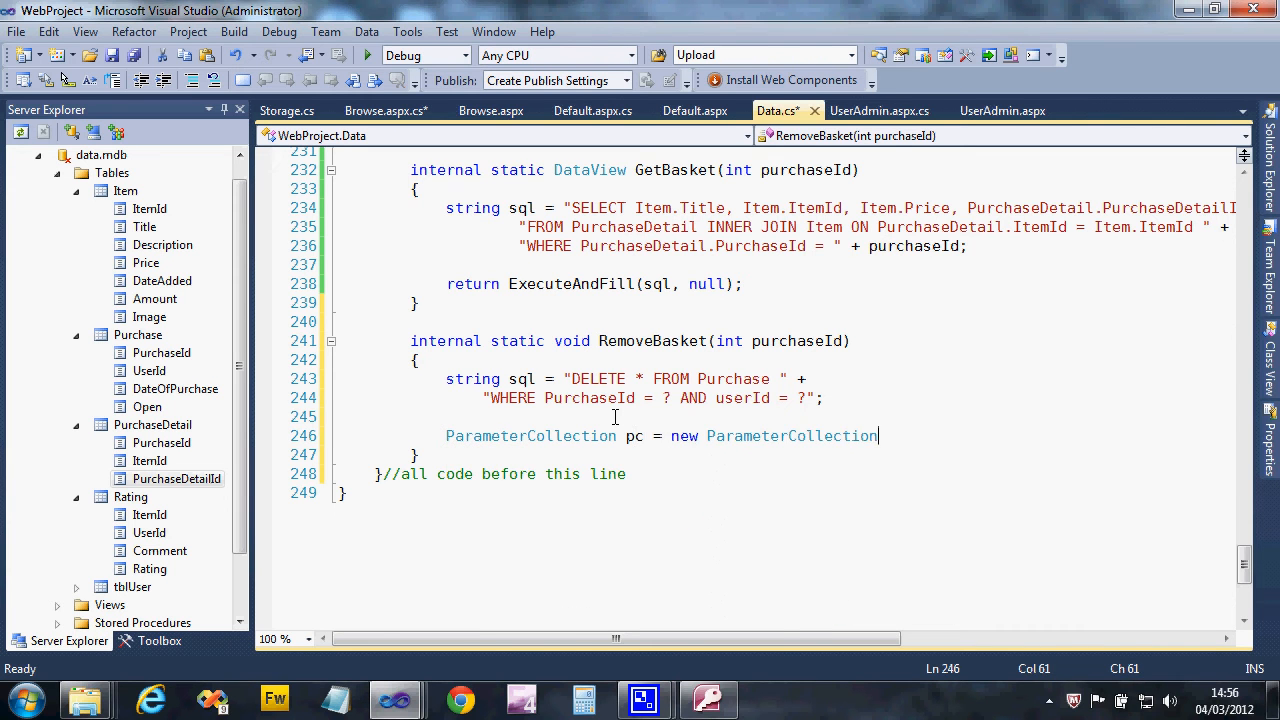
pyautogui.write('();')
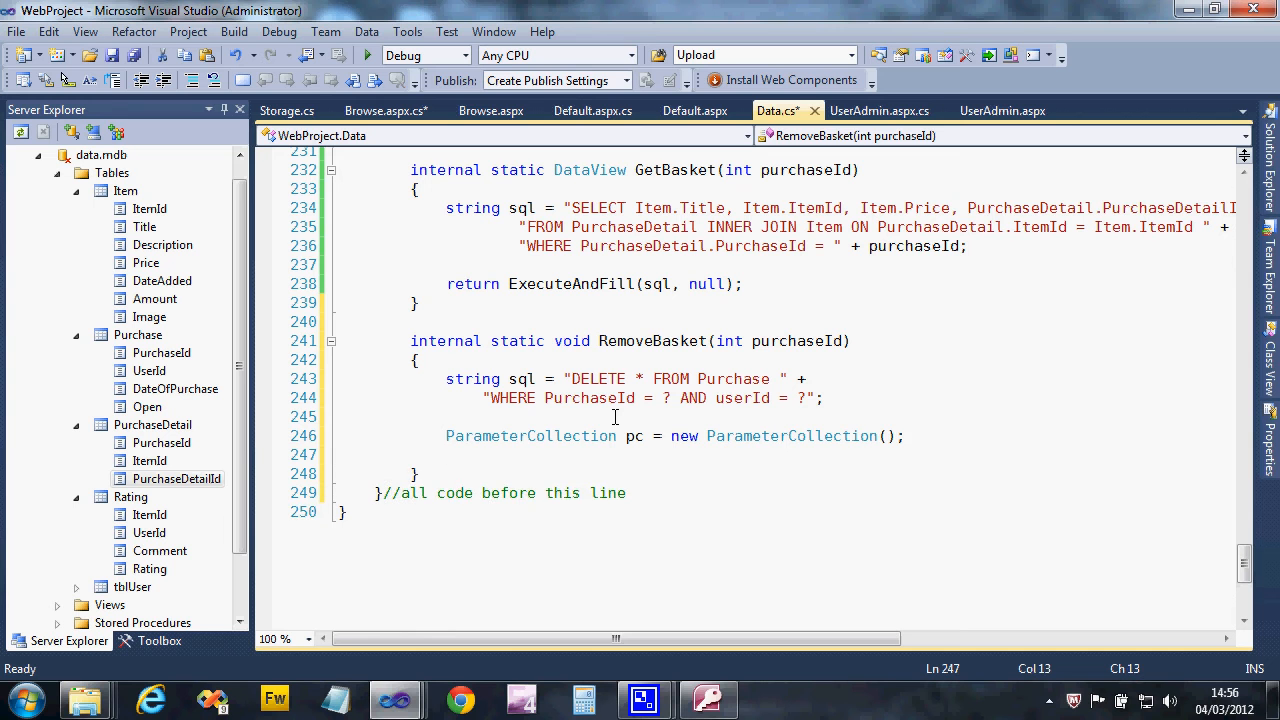
# Add Int32 "?" parameters for purchaseId and Storage.UserId to pc.
pyautogui.write('pc.Add(')
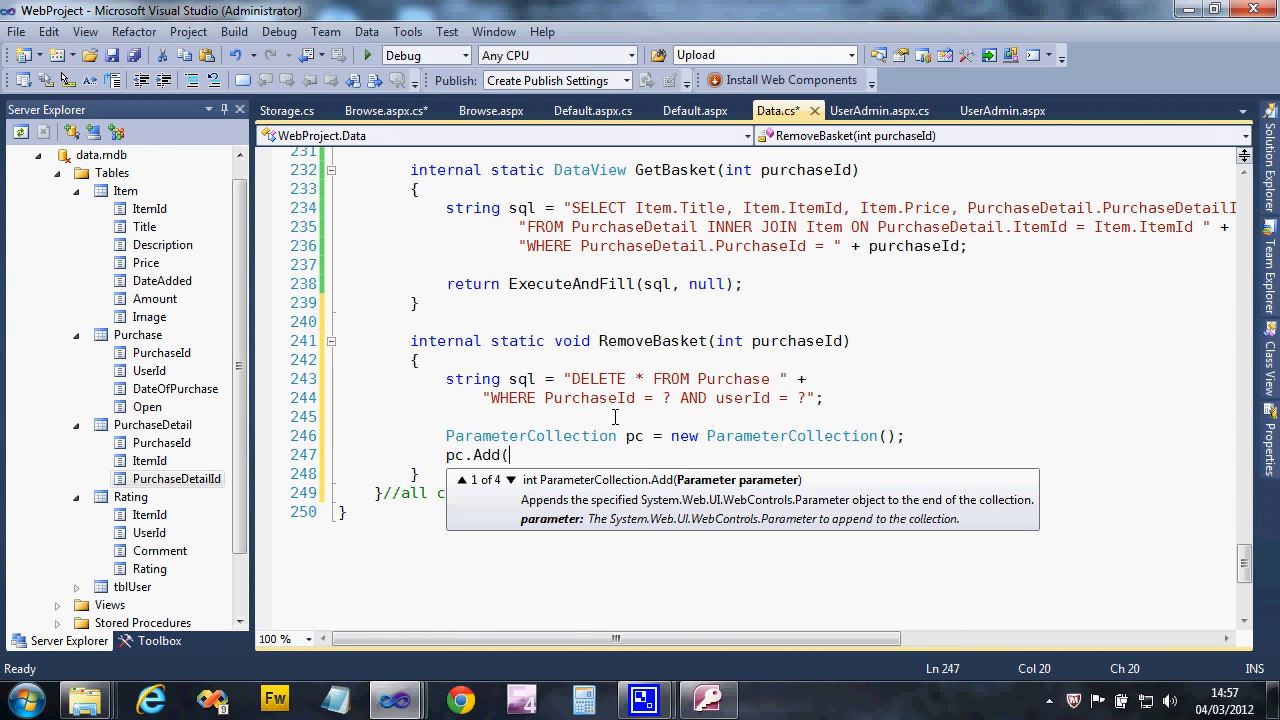
pyautogui.write('new Parameter(')
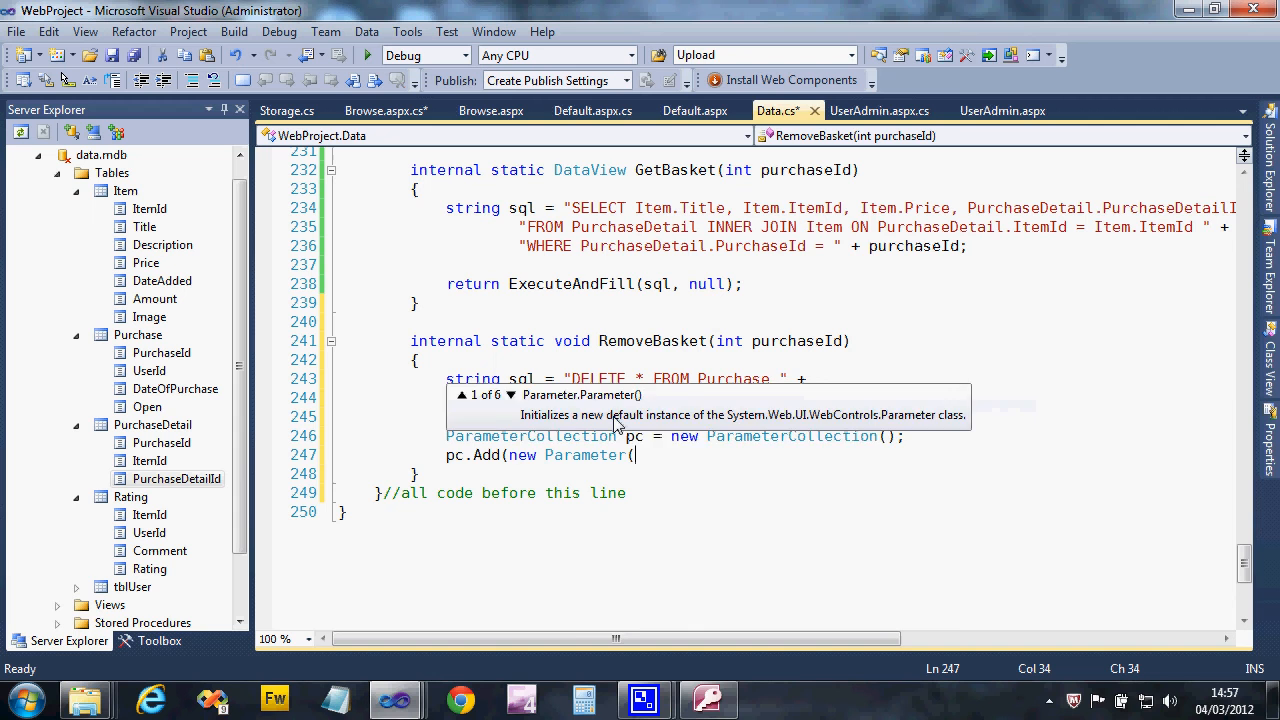
pyautogui.write('"?",')
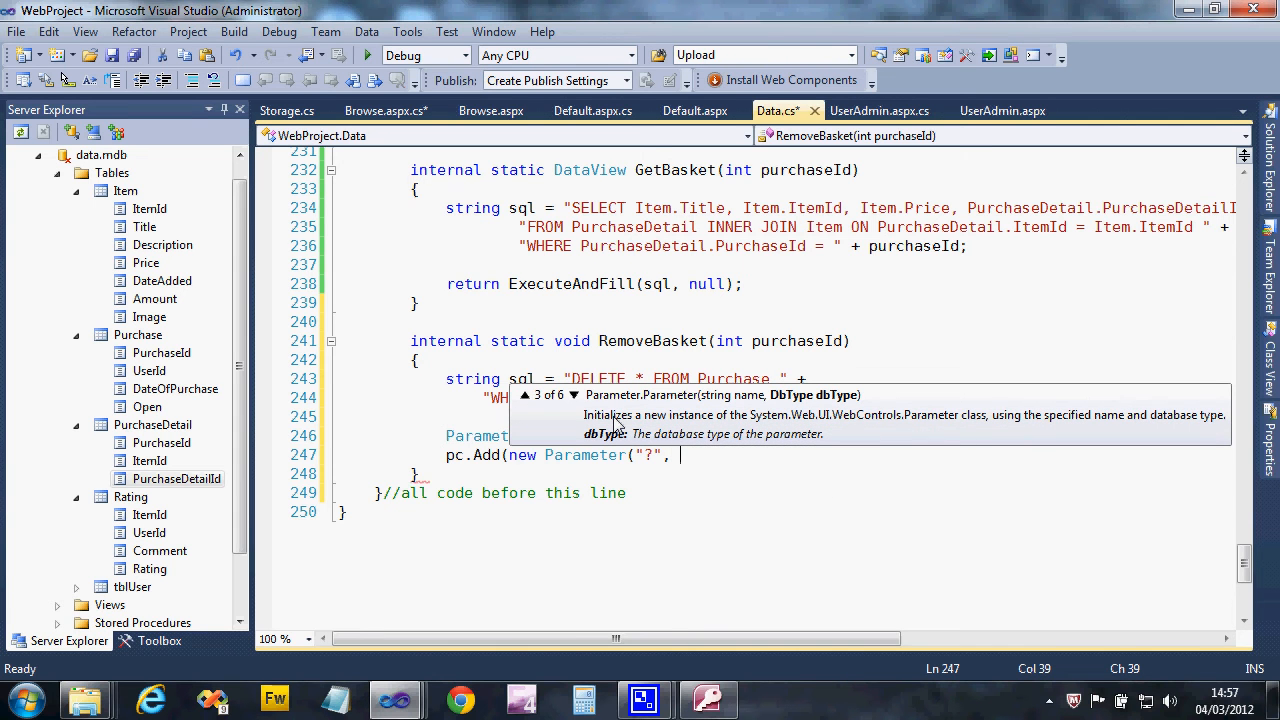
pyautogui.write('typ')
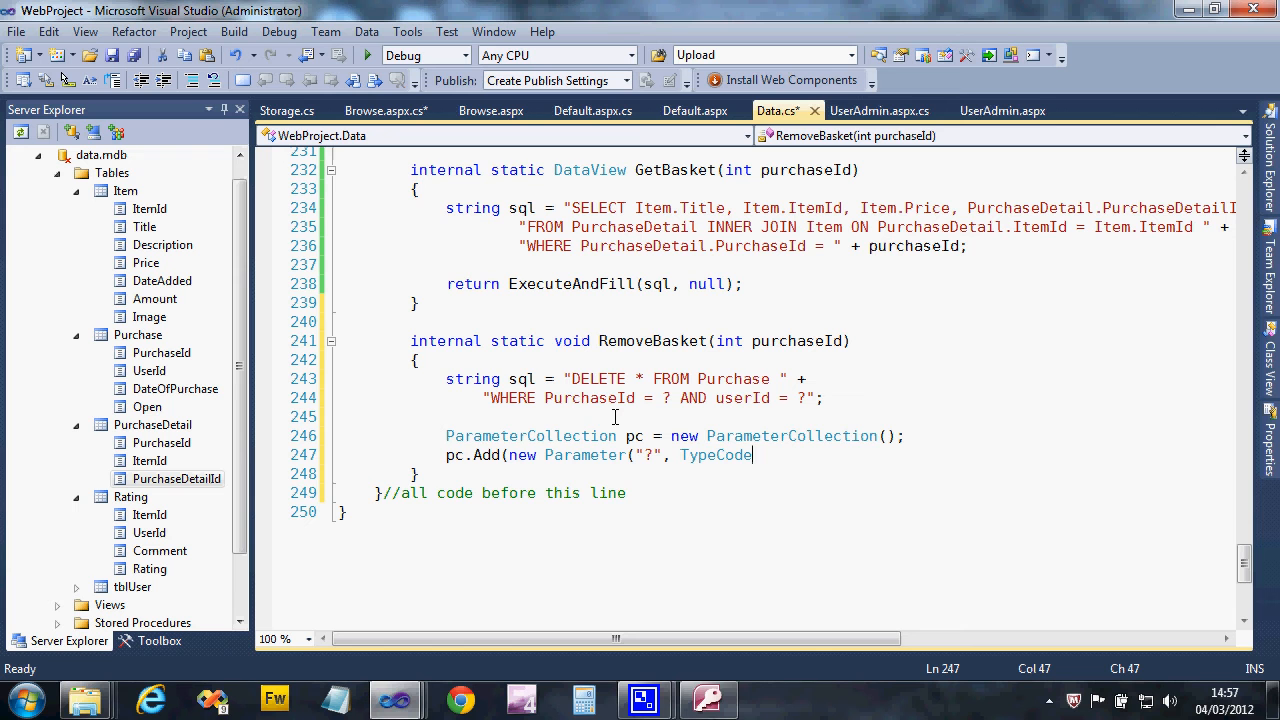
pyautogui.write('.Int32, purchaseId')
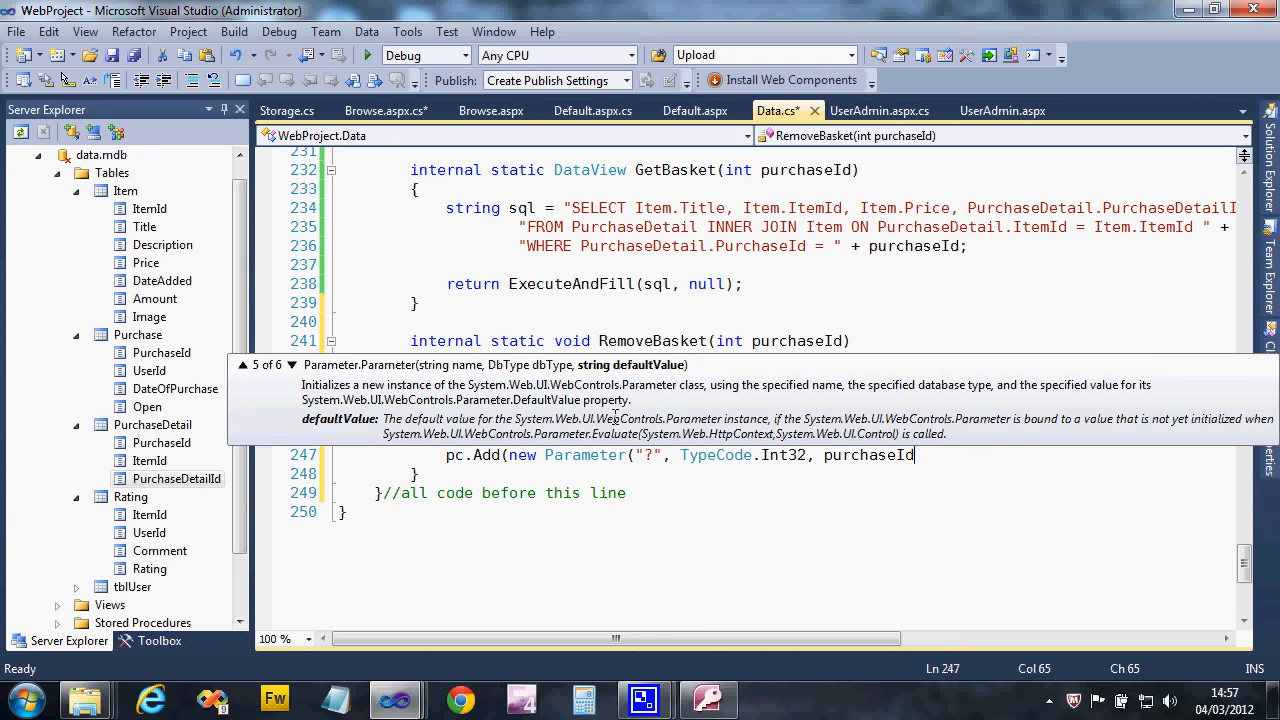
pyautogui.write('.ToString()));')
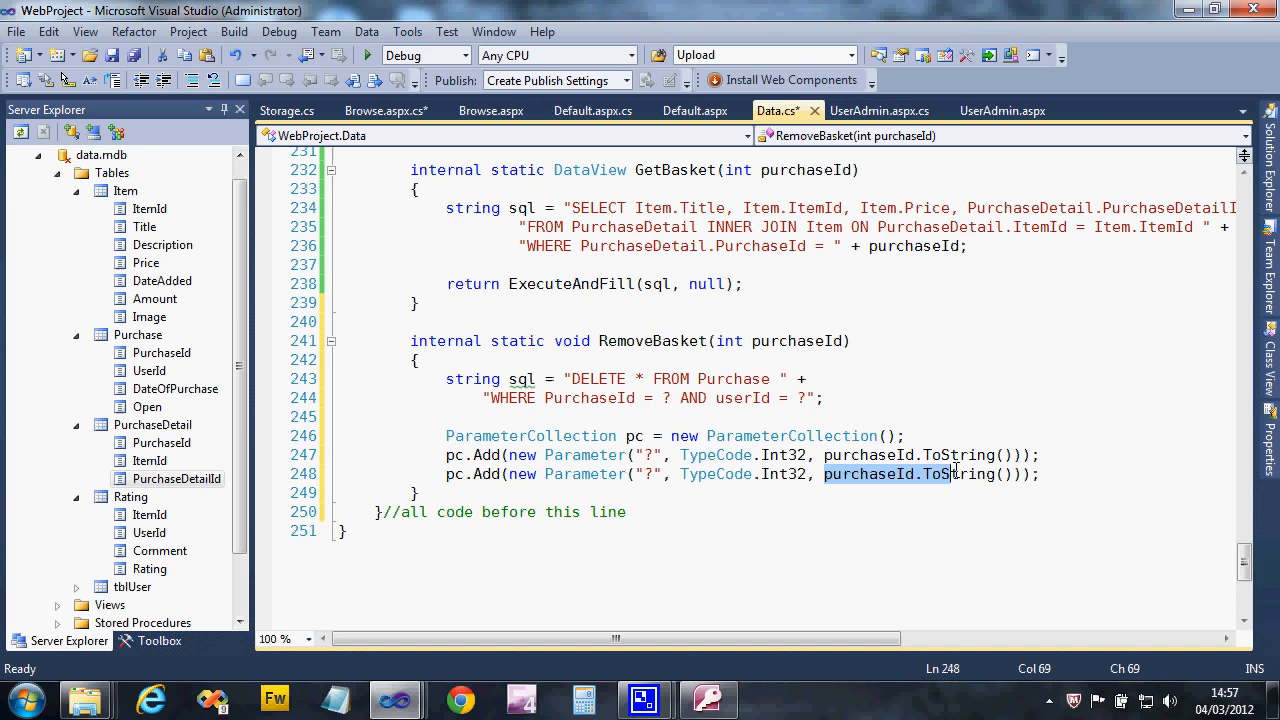
pyautogui.write('stor')
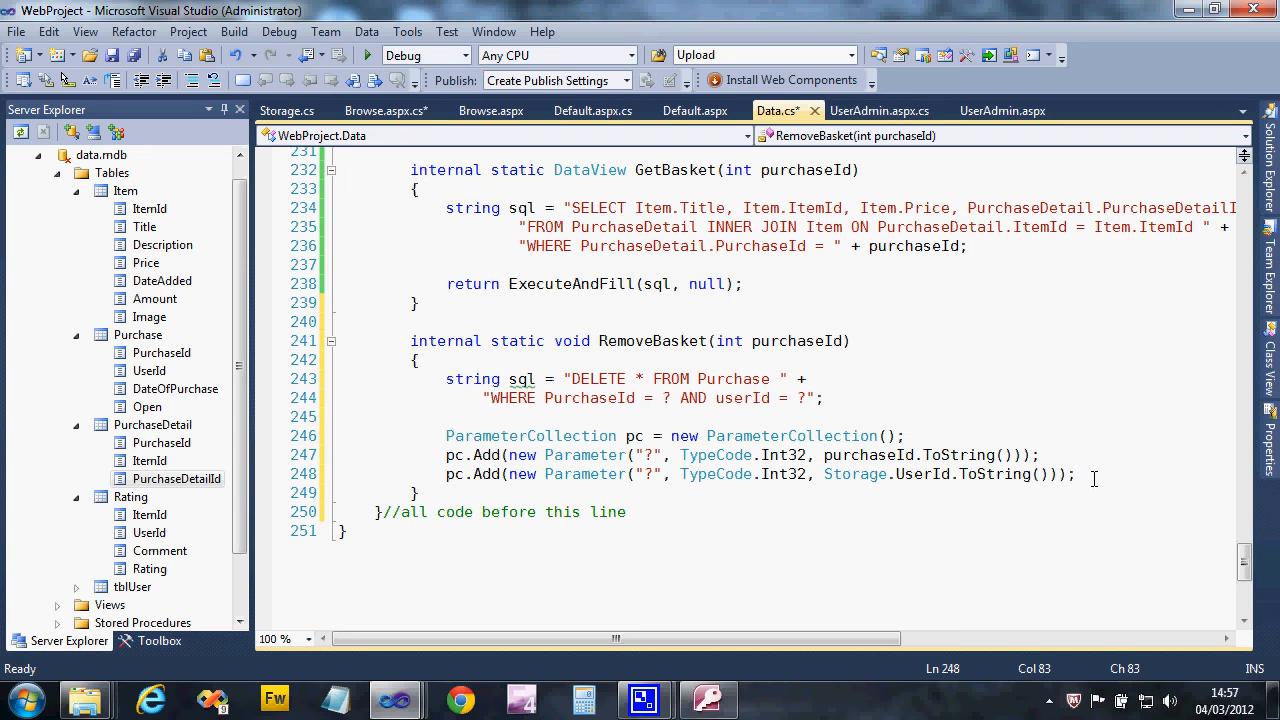
# Finish RemoveBasket with ExecuteDelete(sql, pc); and return to Browse.aspx.cs.
pyautogui.write('Data')
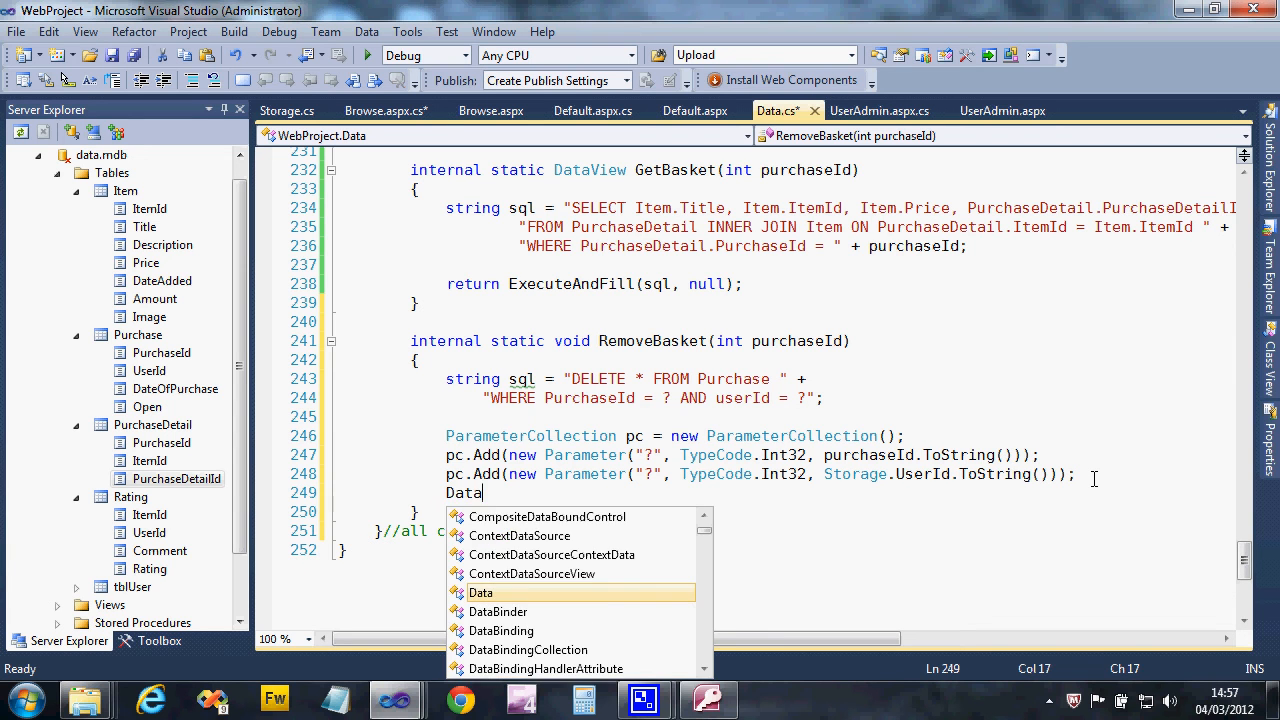
pyautogui.write('.ex')
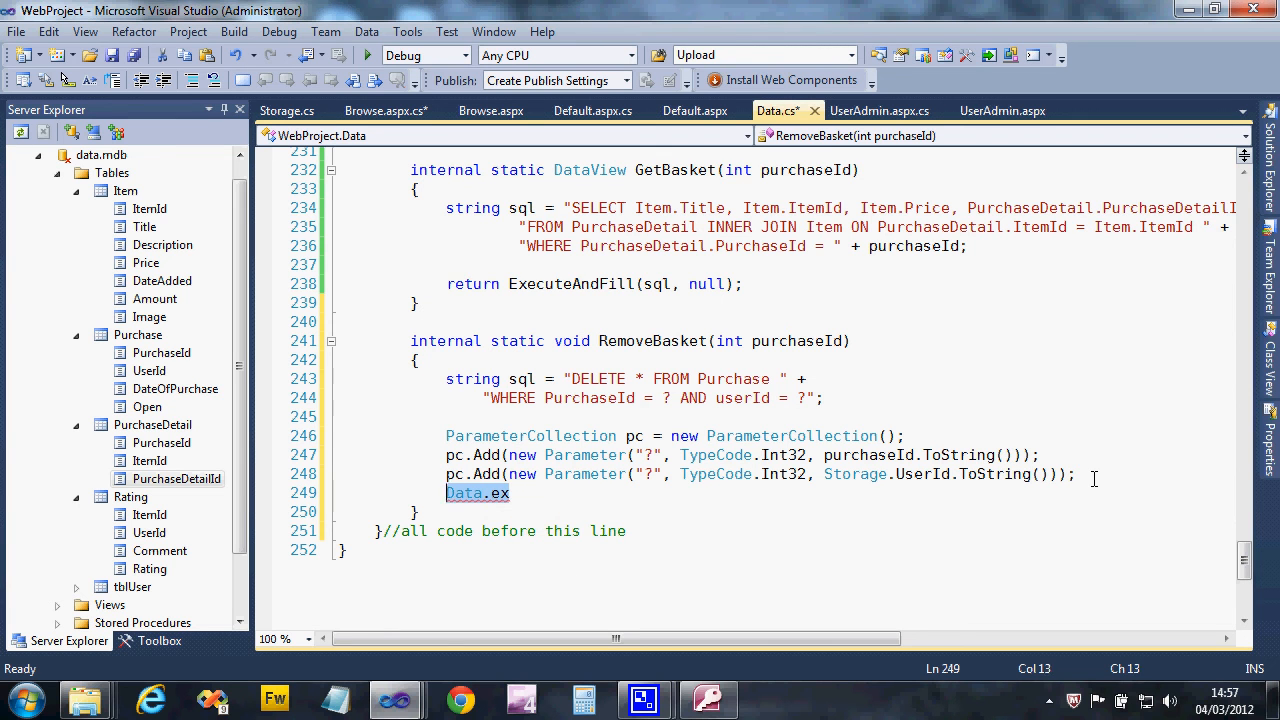
pyautogui.write('Exec')
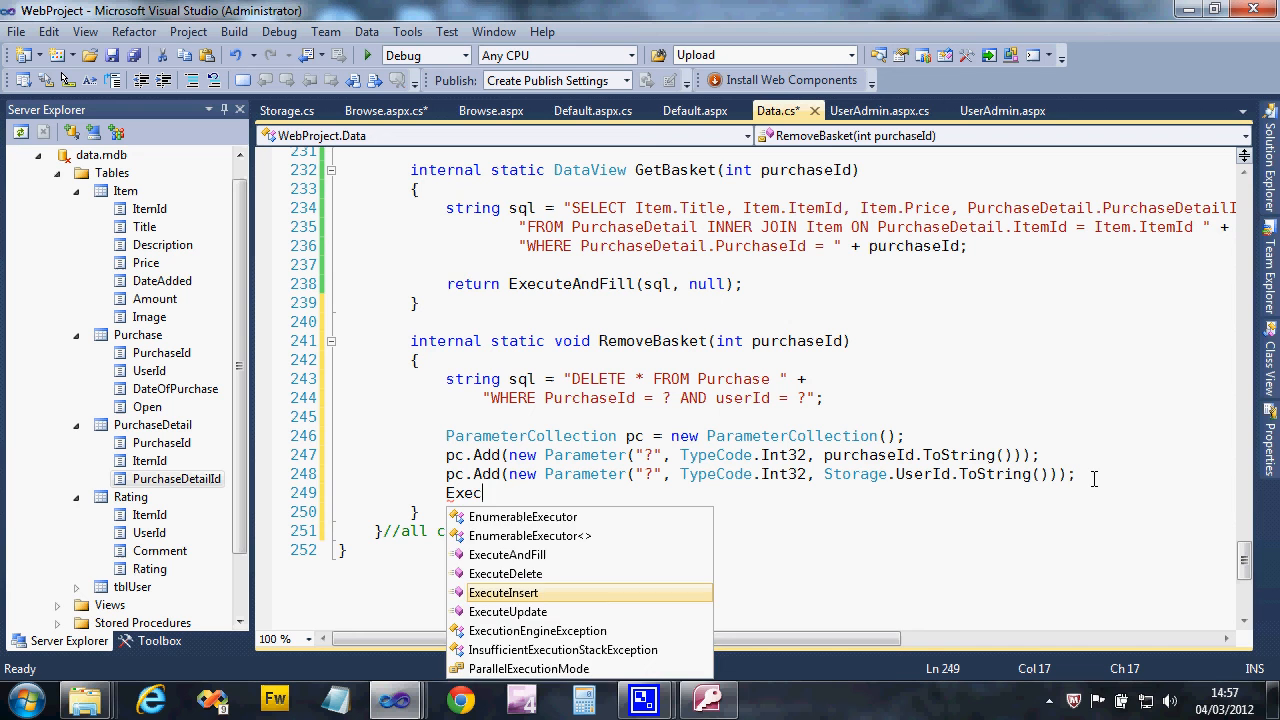
pyautogui.write('uteDelete(')
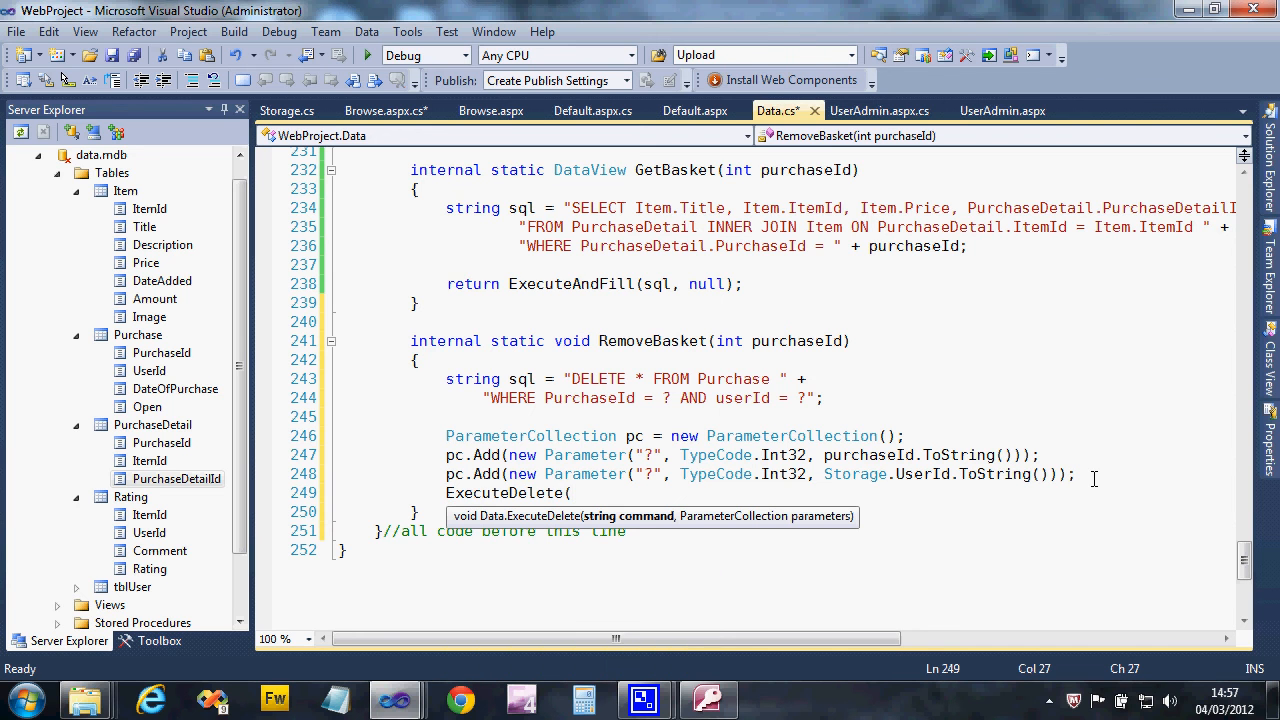
pyautogui.write('sql, pc);')
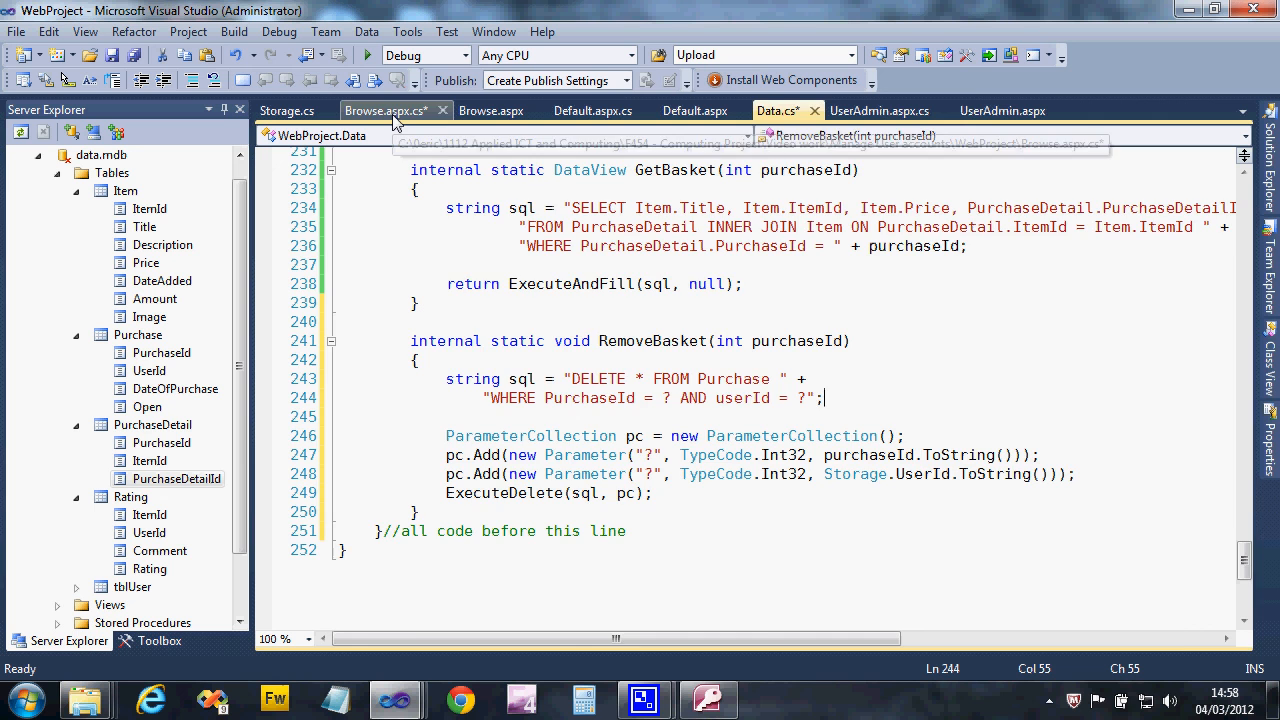
pyautogui.click(388, 110)
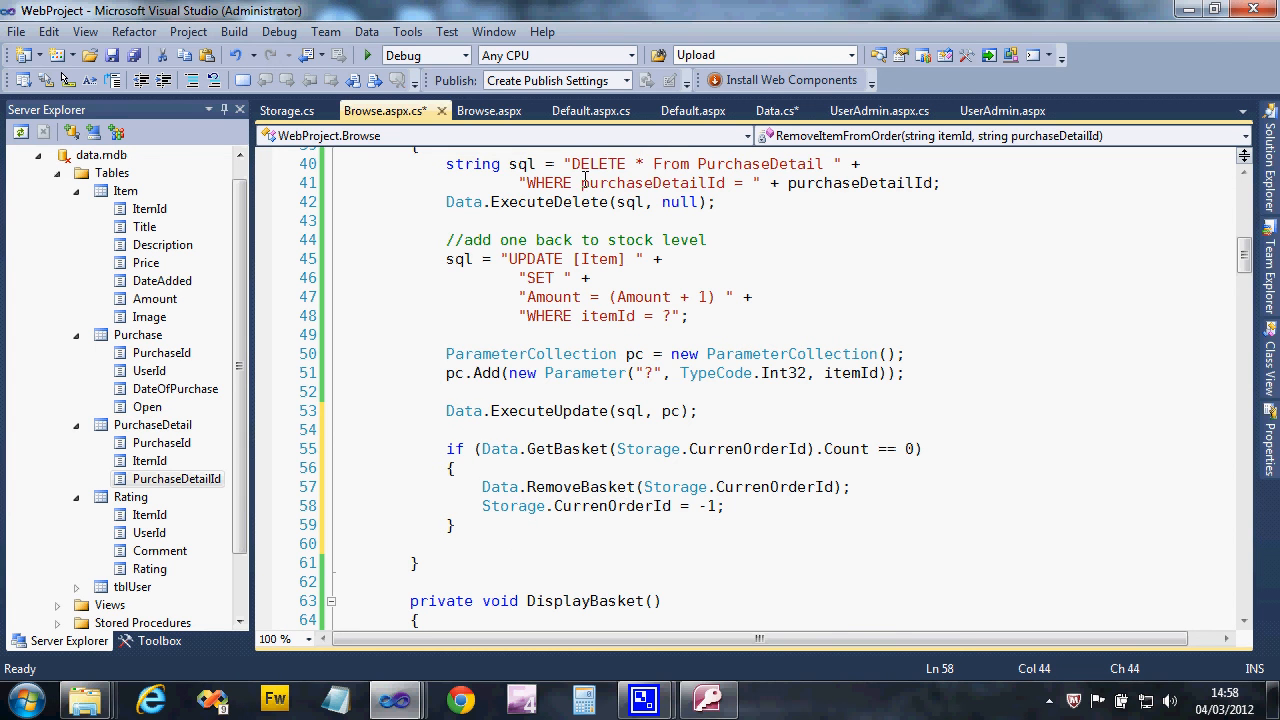
pyautogui.moveTo(588, 184)
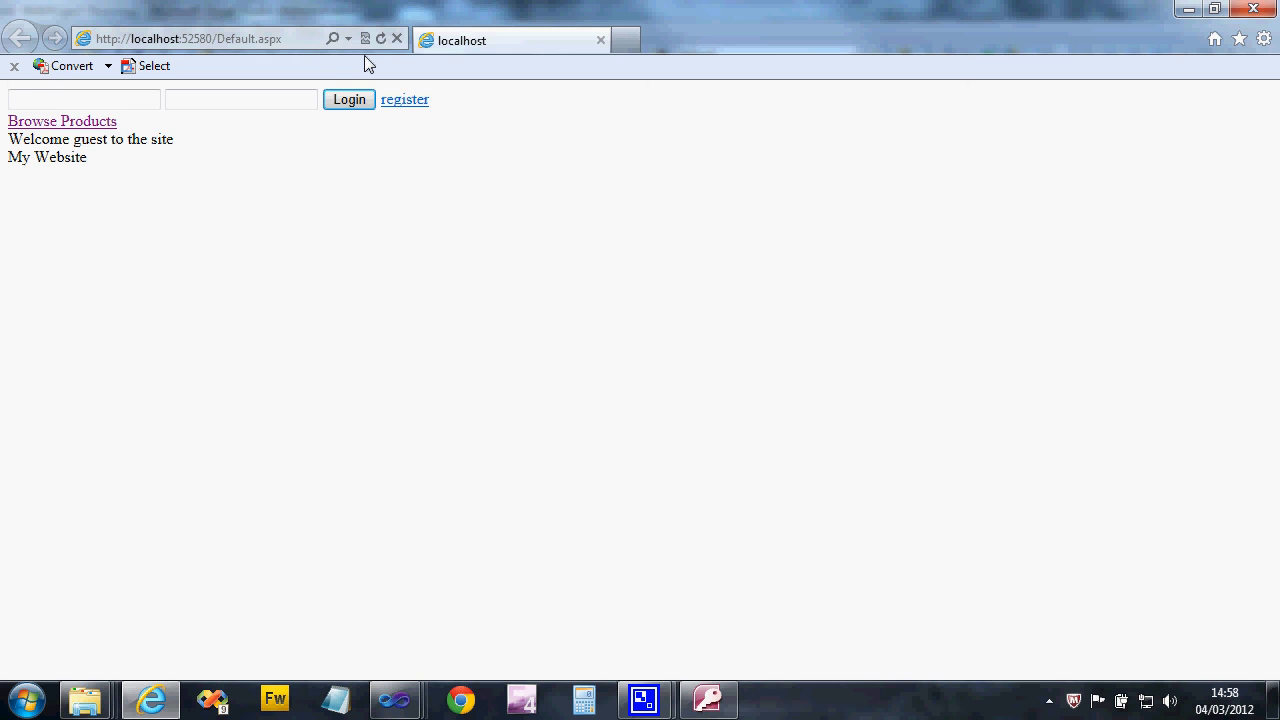
# Log in to the web shop on Default.aspx with the username 'yo'.
pyautogui.write('you')
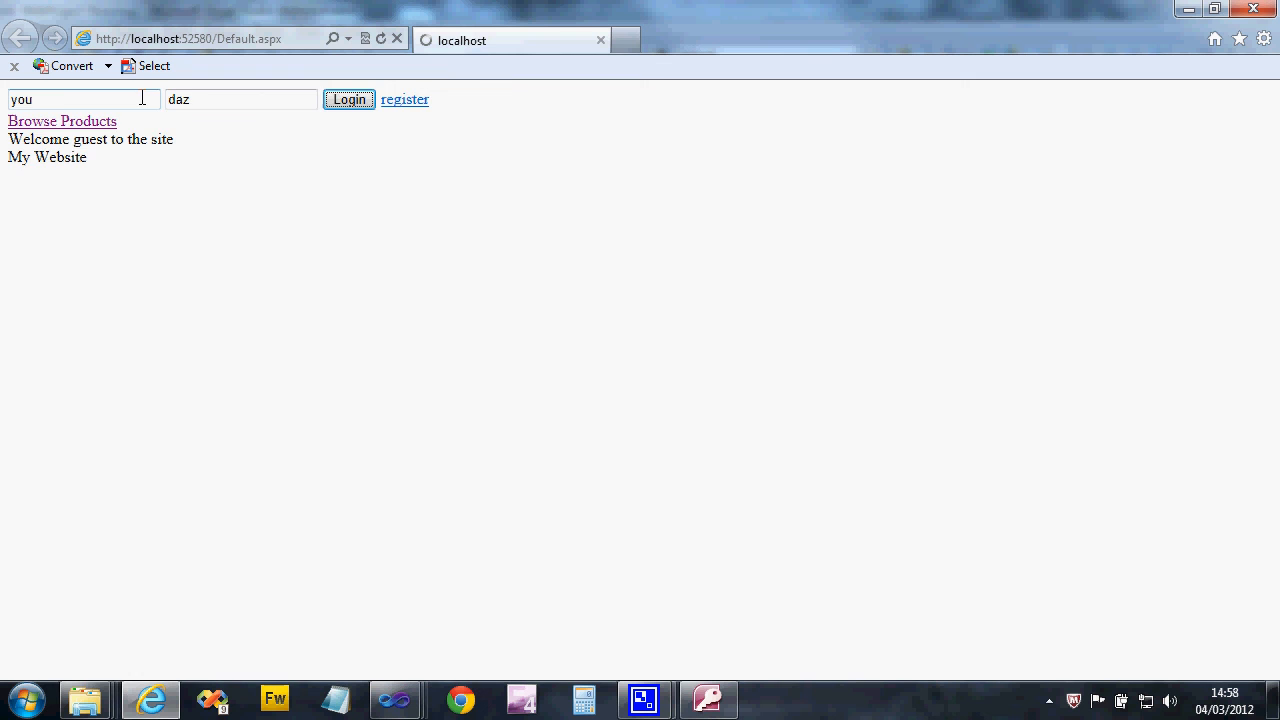
pyautogui.click(62, 122)
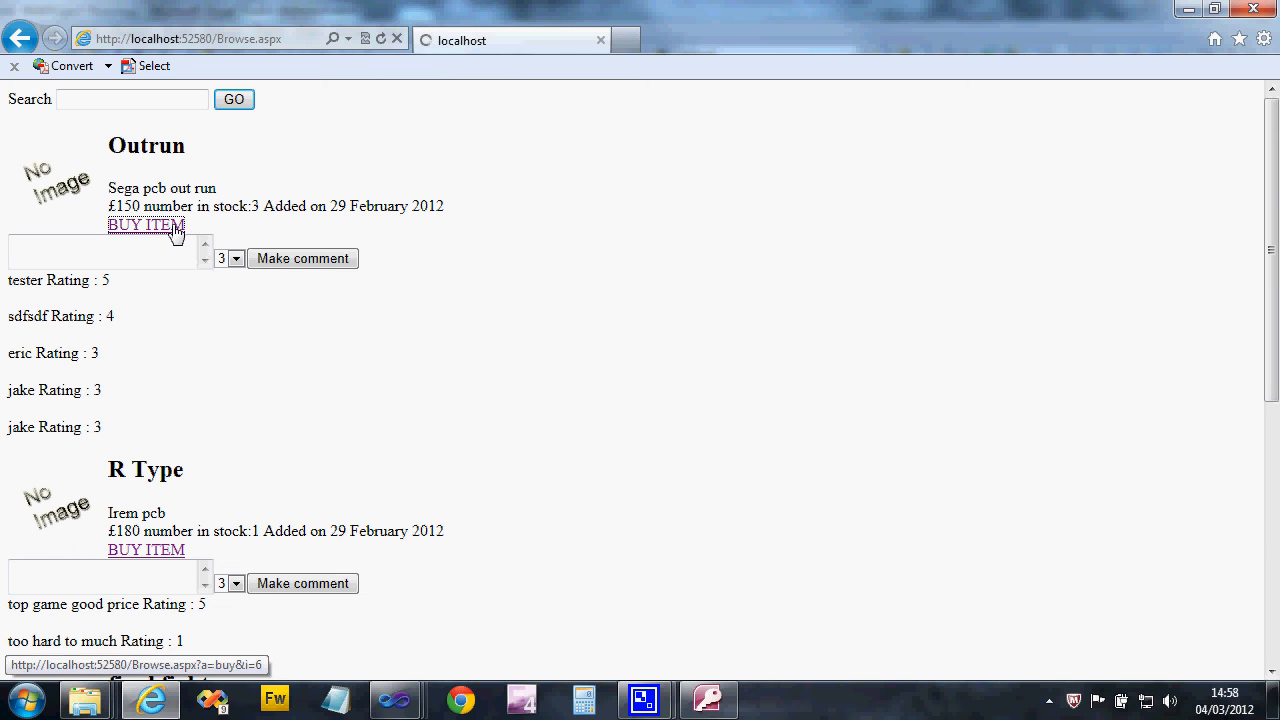
# Scroll down the Browse page to reach final fight, StarForce and Bomb Jack.
pyautogui.scroll(-3)
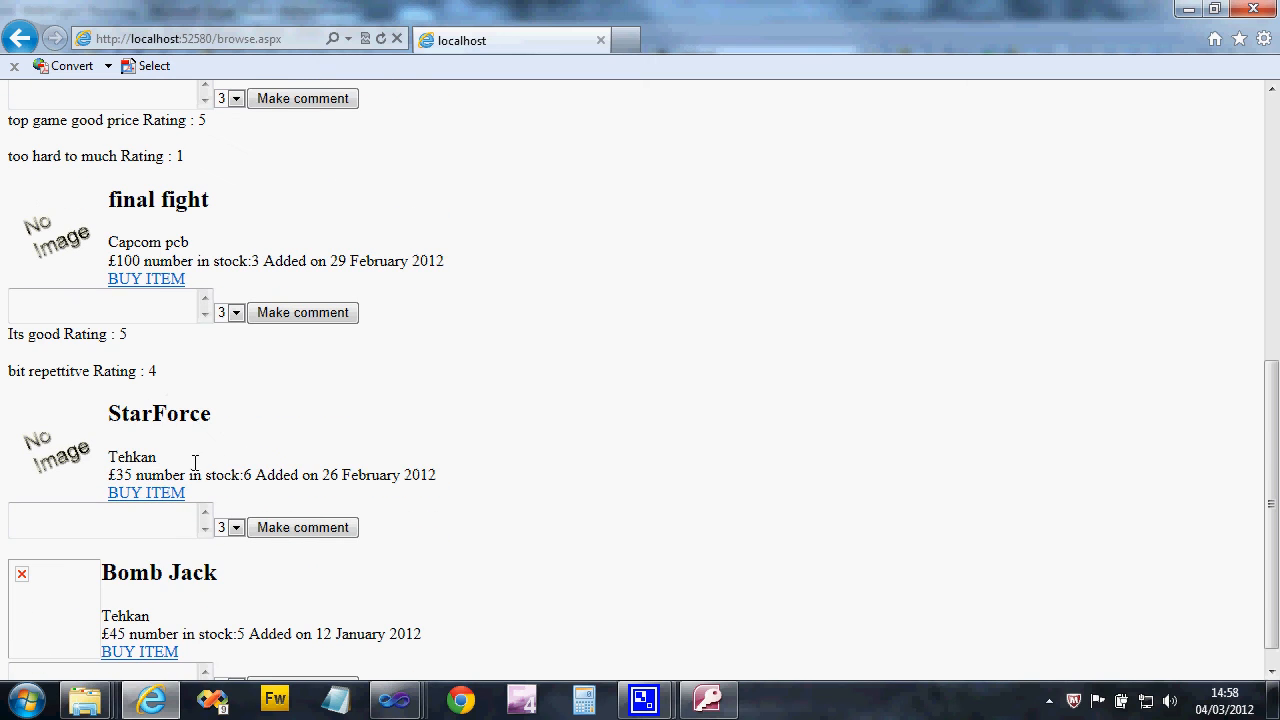
pyautogui.moveTo(146, 492)
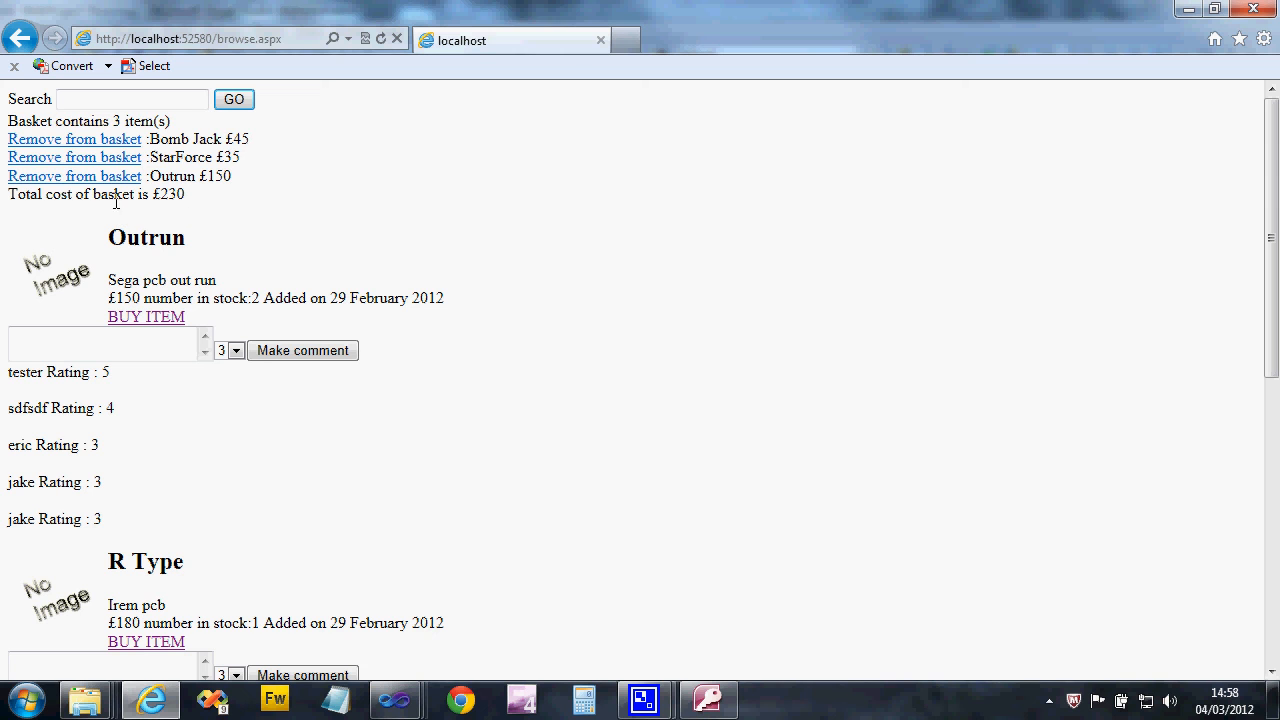
# Remove Outrun, StarForce and Bomb Jack so the basket disappears.
pyautogui.click(74, 176)
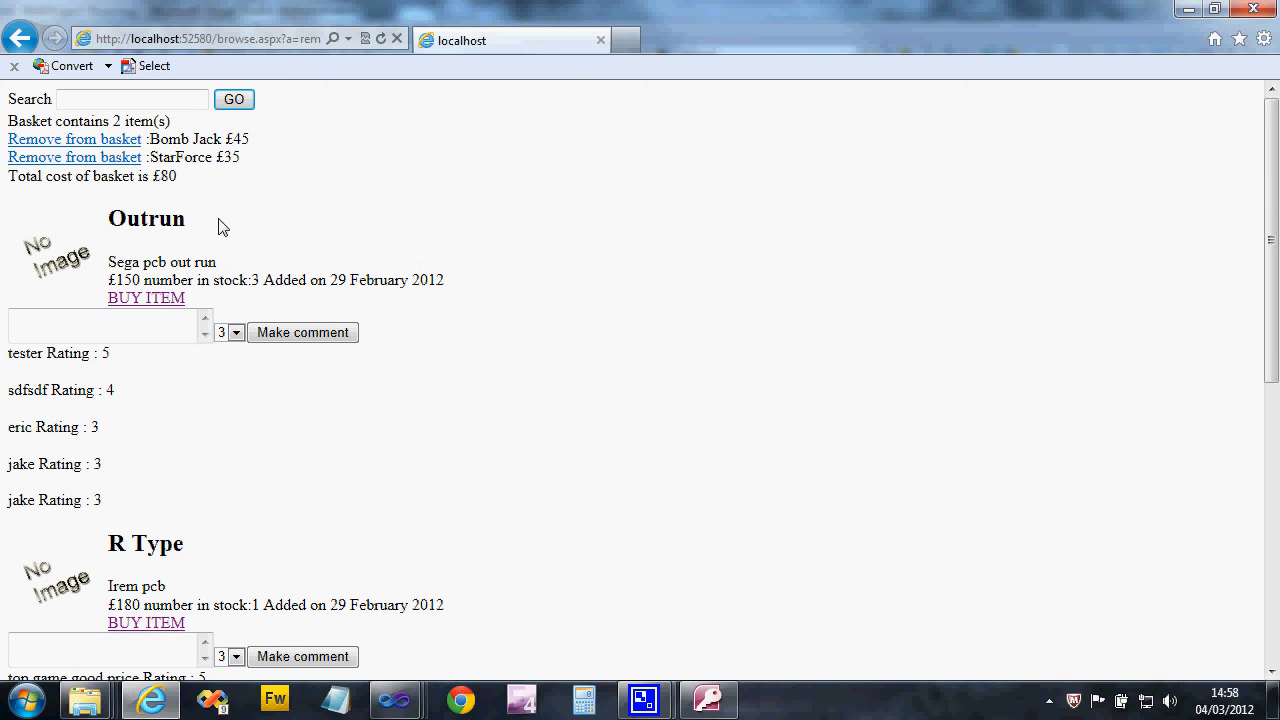
pyautogui.click(74, 156)
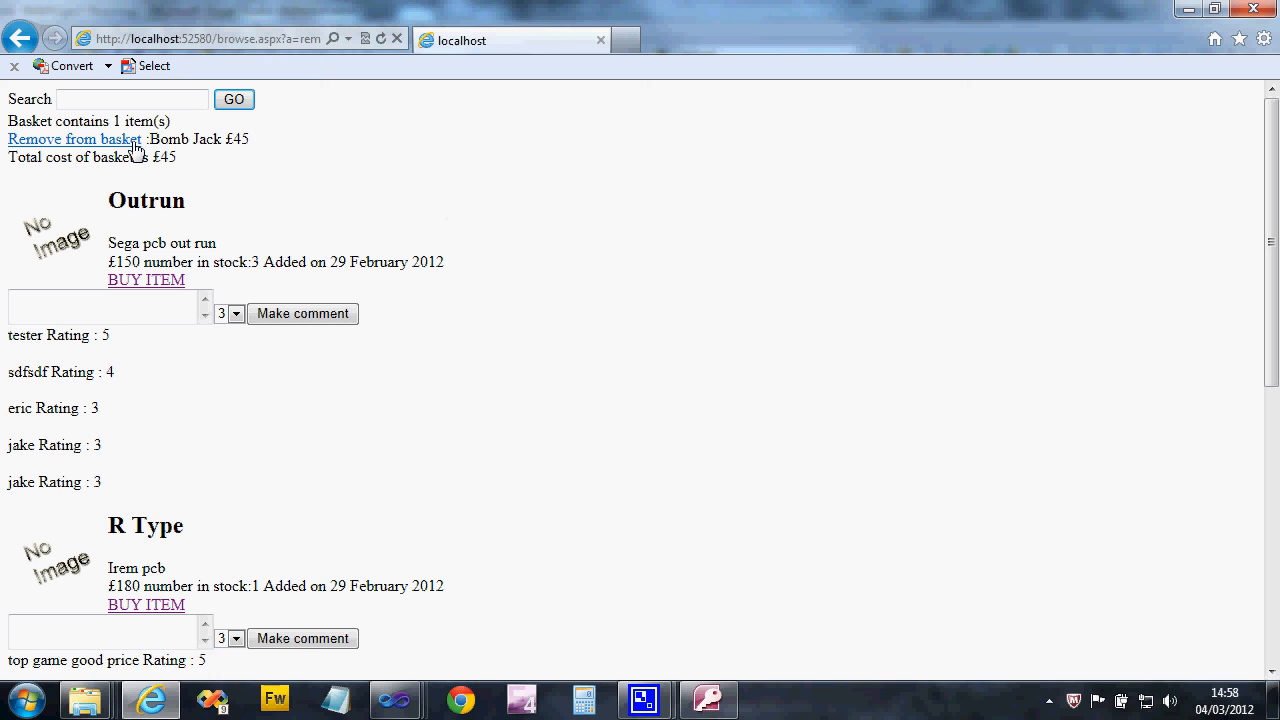
pyautogui.moveTo(136, 152)
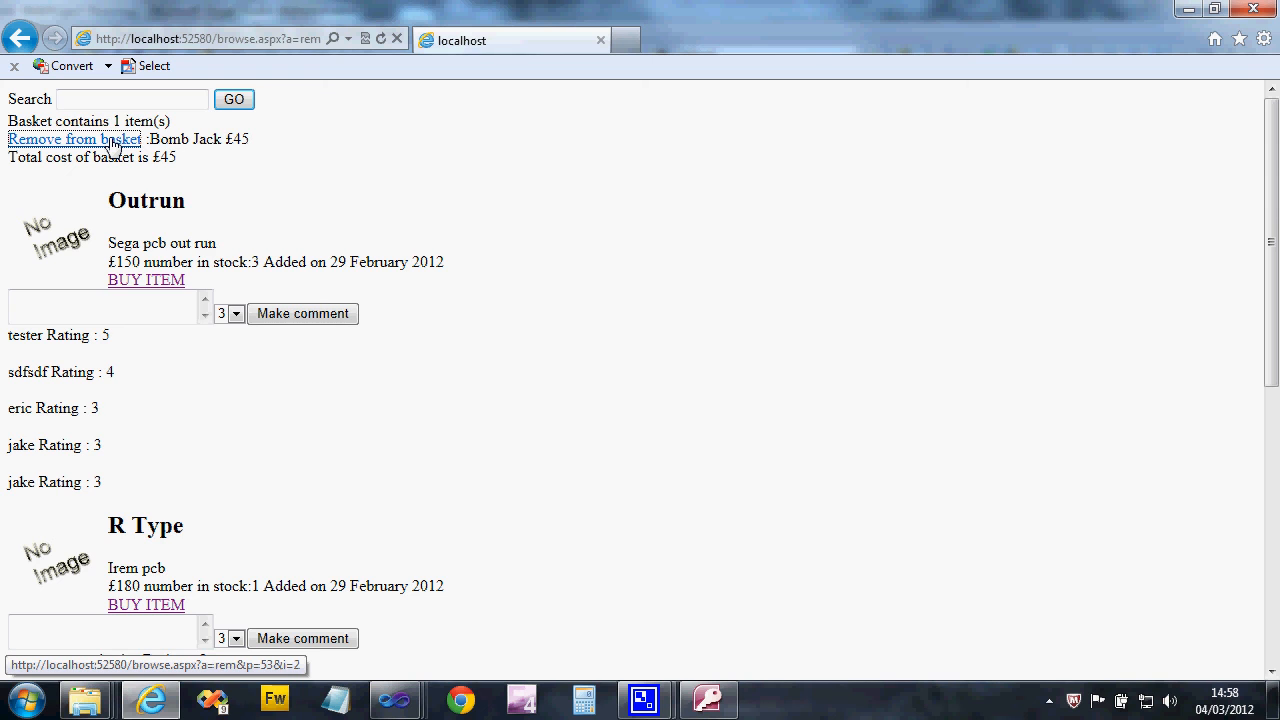
pyautogui.click(74, 140)
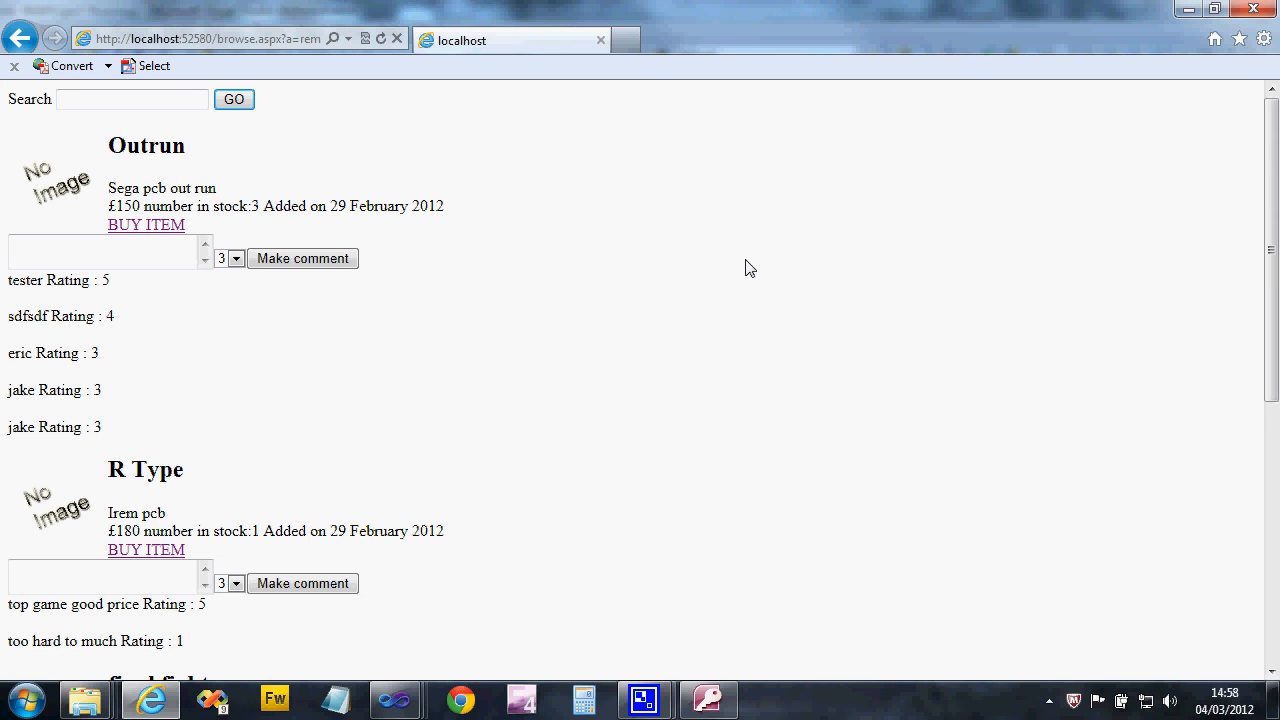